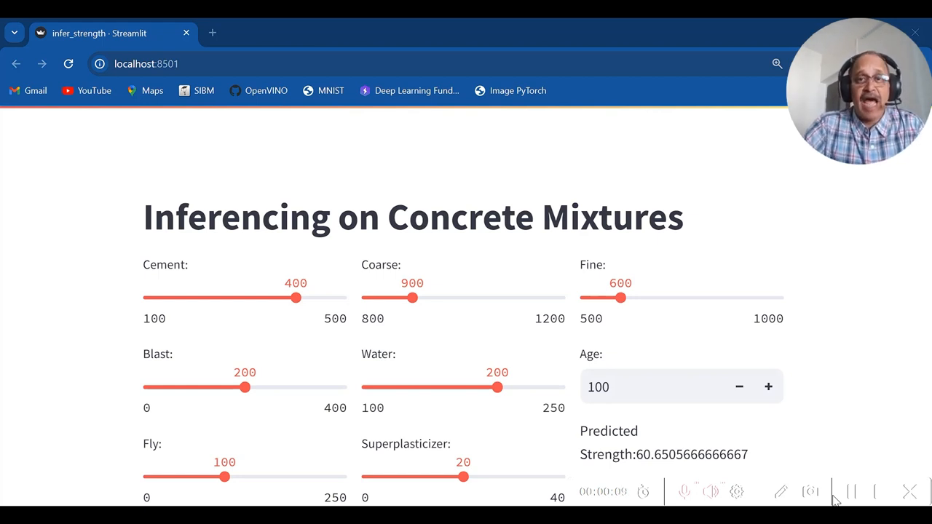
Step: Review Concrete_Data.xls then switch to Concrete_Data.csv with its short Cement-to-Strength headers
scroll("down", 3)
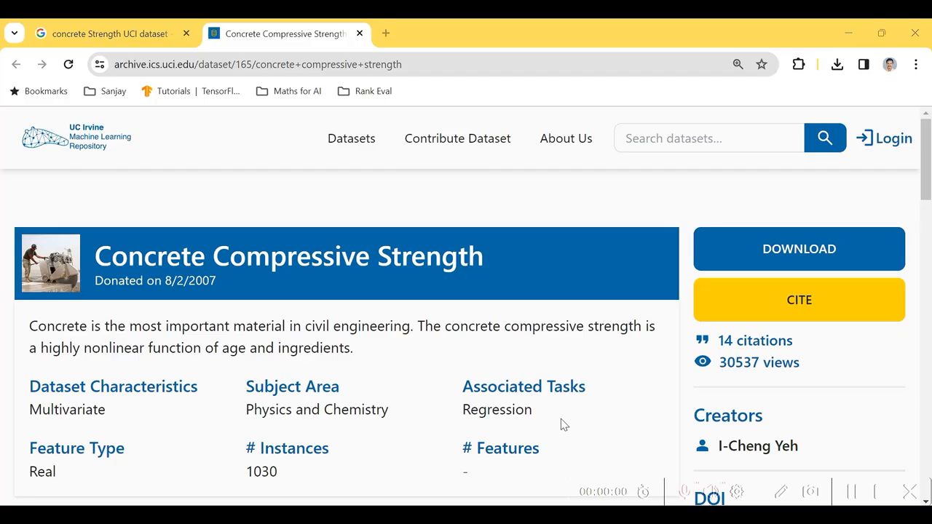
mouse_move(221, 288)
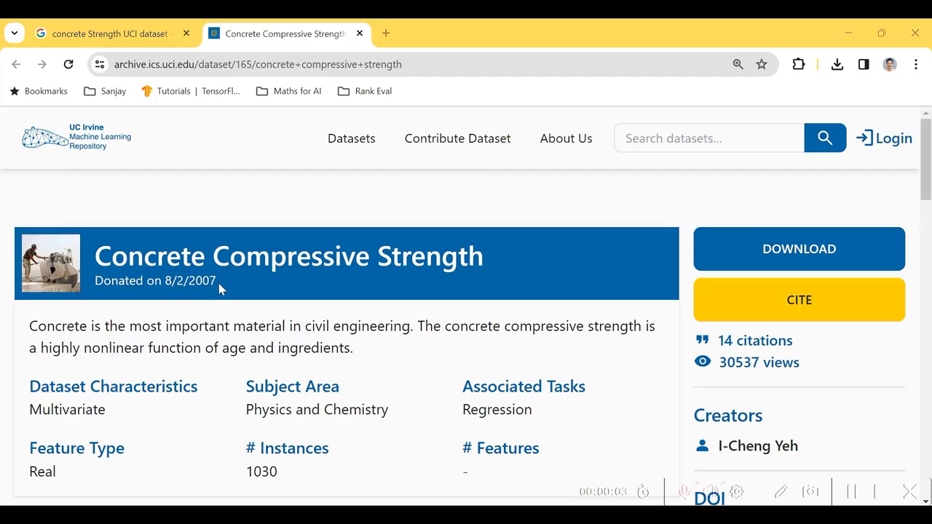
mouse_move(204, 178)
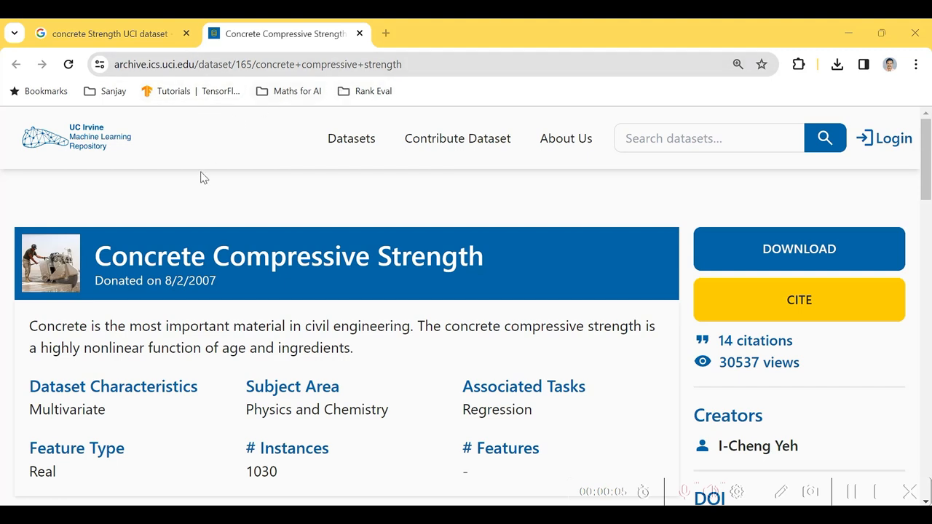
left_click_drag(95, 256, 309, 256)
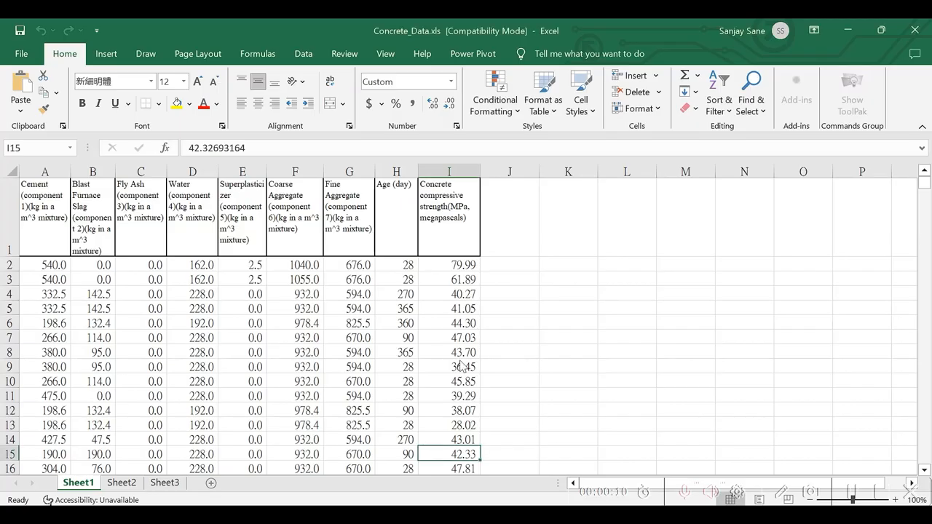
left_click(294, 338)
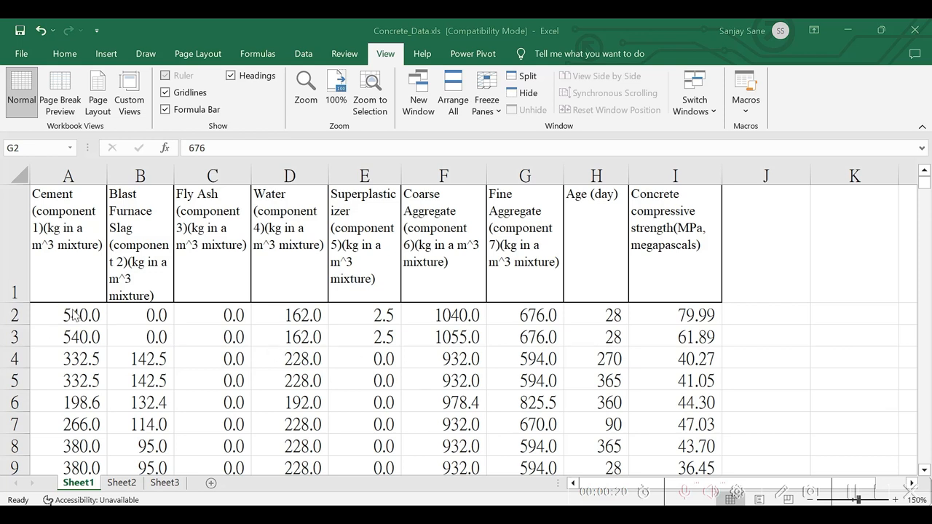
left_click(139, 315)
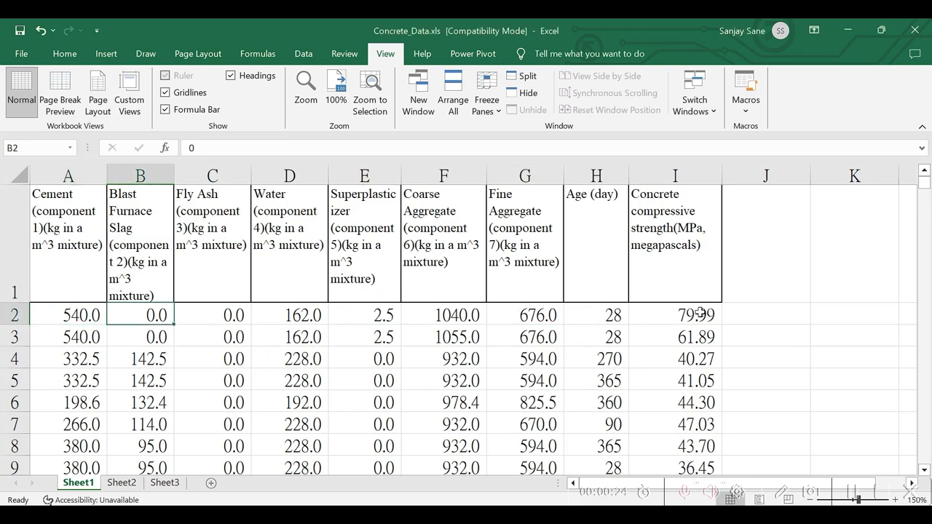
left_click(674, 314)
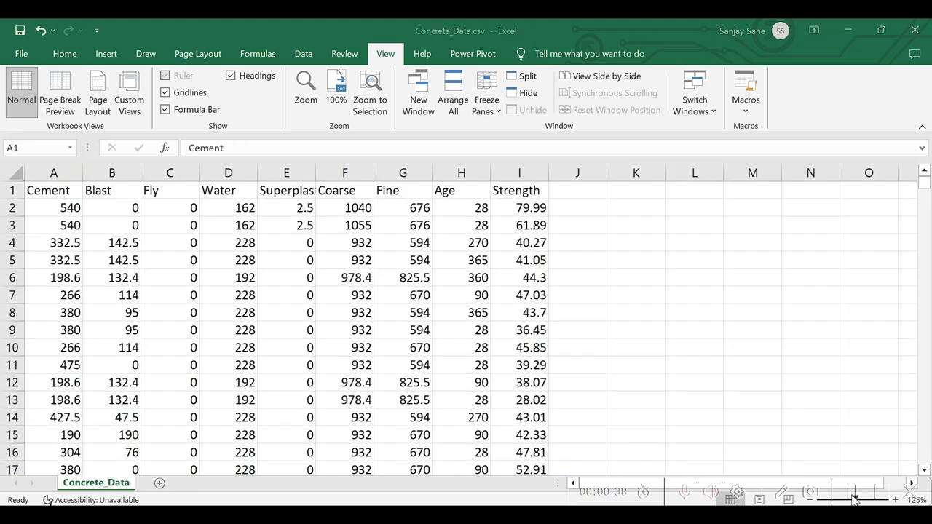
mouse_move(635, 401)
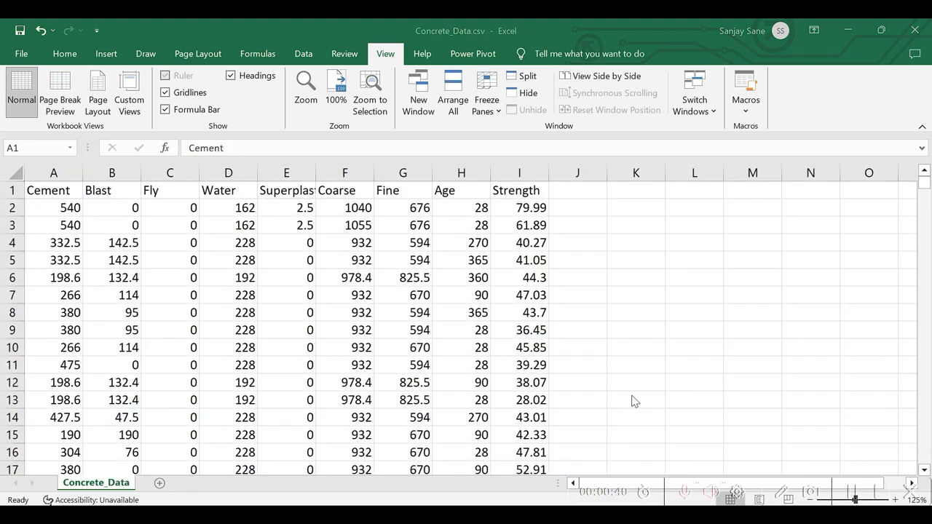
mouse_move(53, 189)
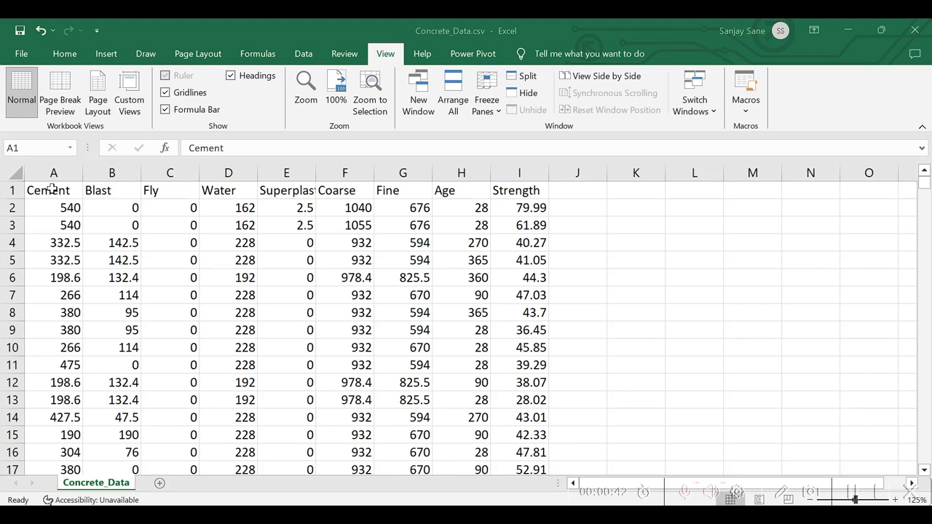
left_click(286, 189)
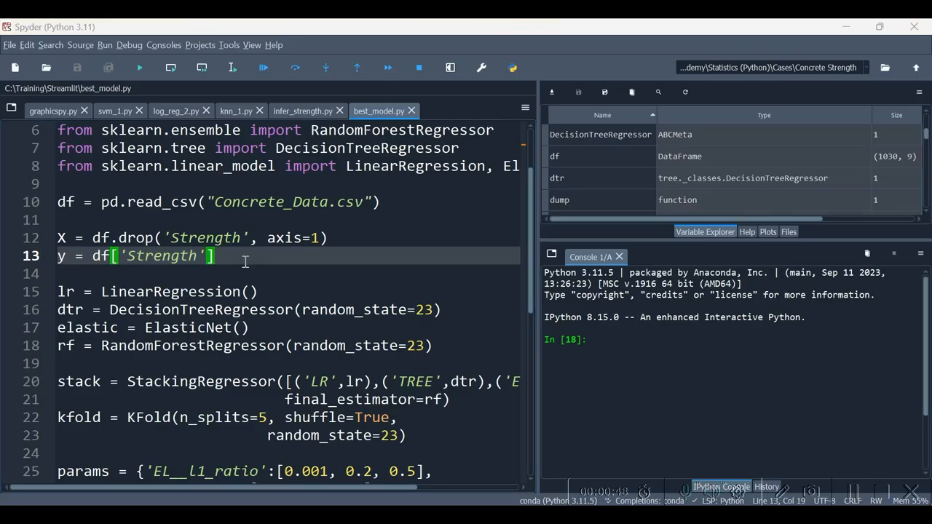
mouse_move(245, 271)
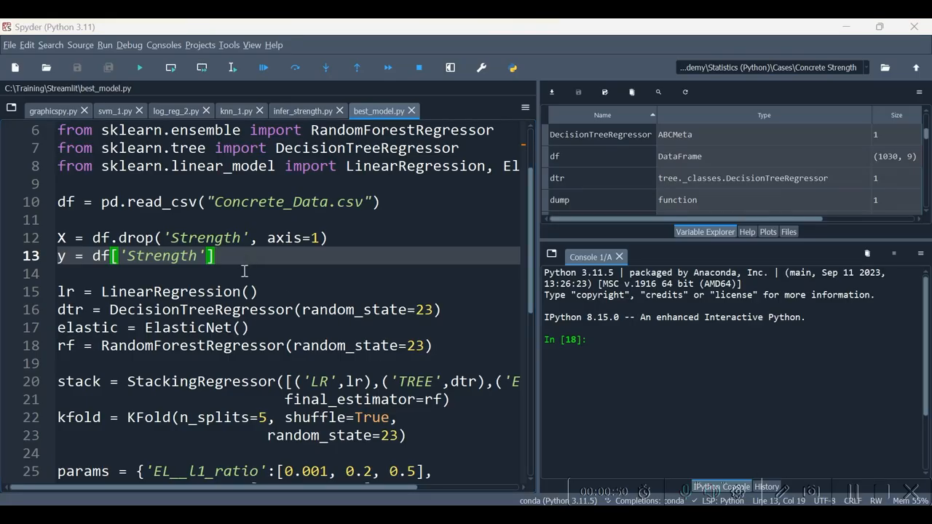
scroll("down", 3)
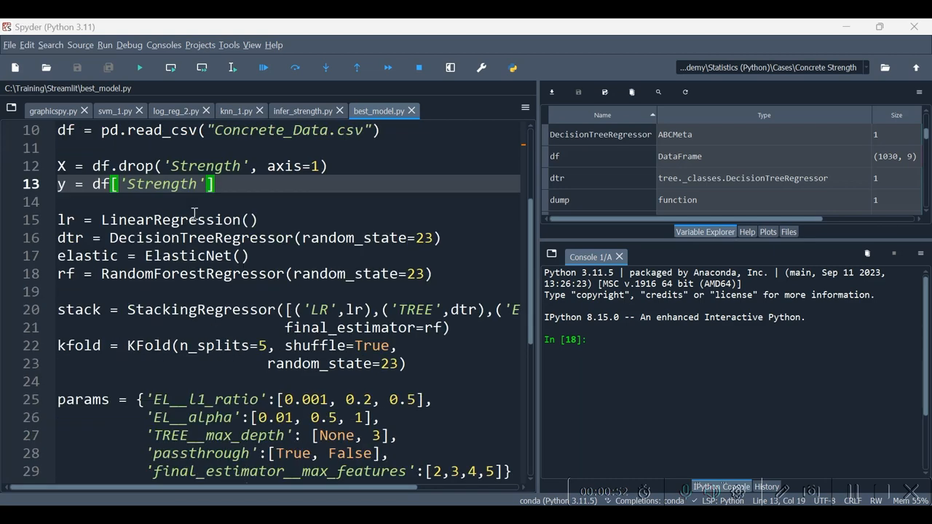
scroll("down", 3)
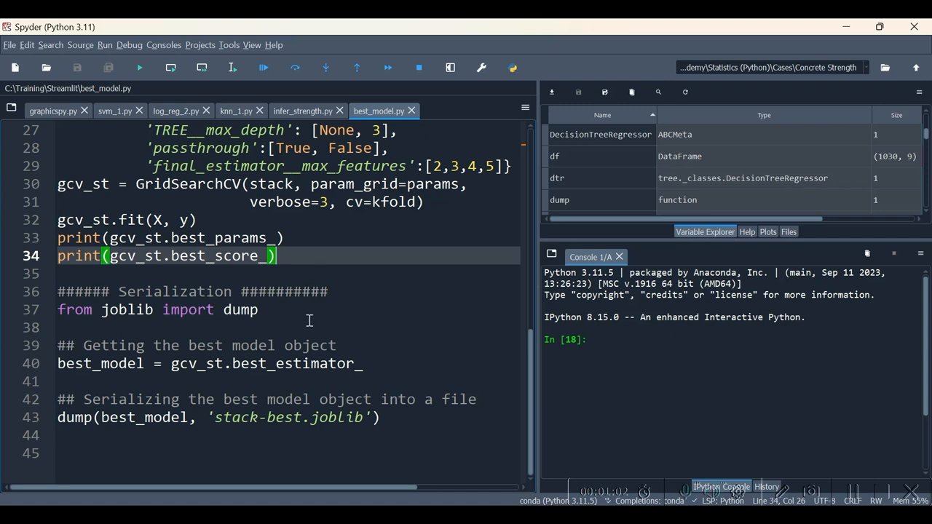
mouse_move(96, 219)
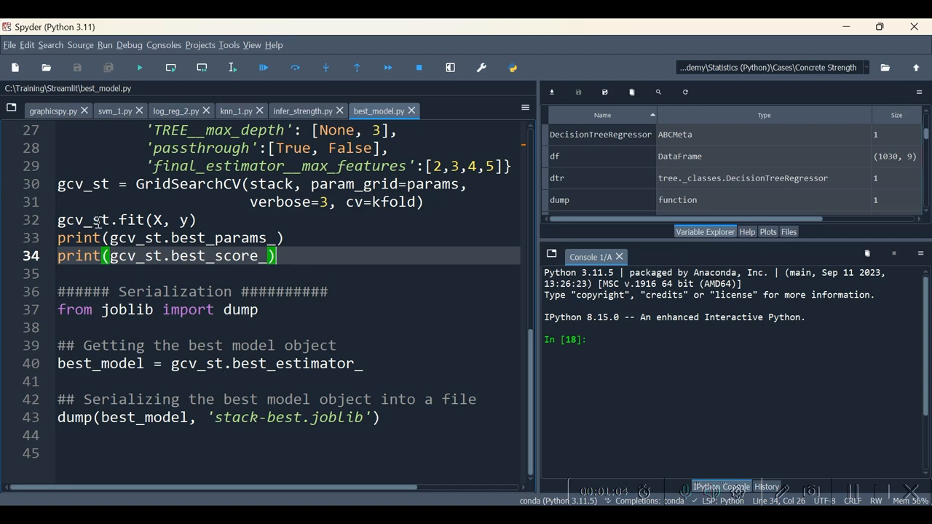
mouse_move(239, 428)
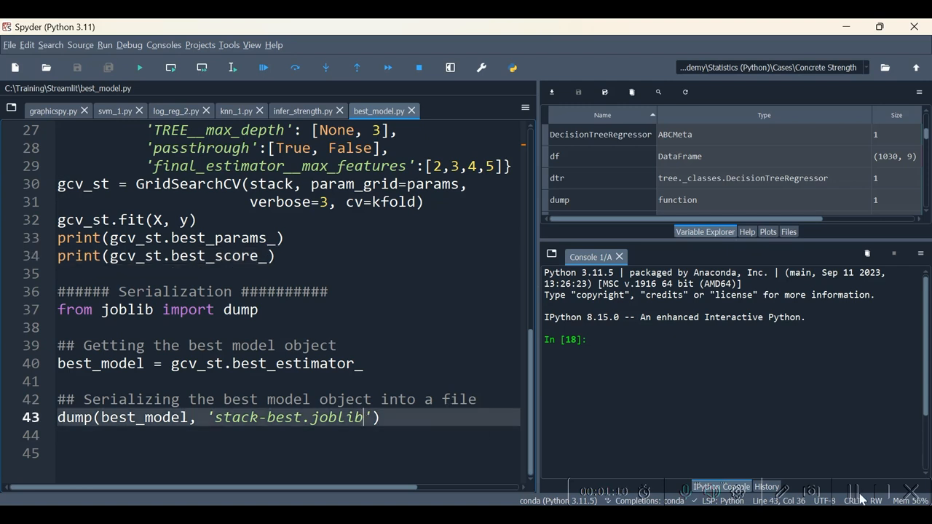
mouse_move(833, 493)
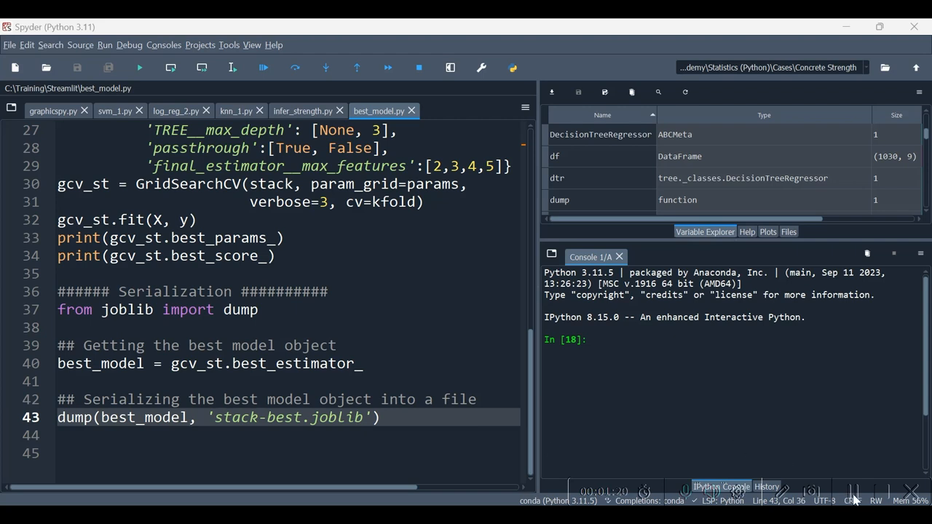
Step: Begin a new script with a '#### Deserialization' header after checking the model name in best_model.py
left_click(14, 67)
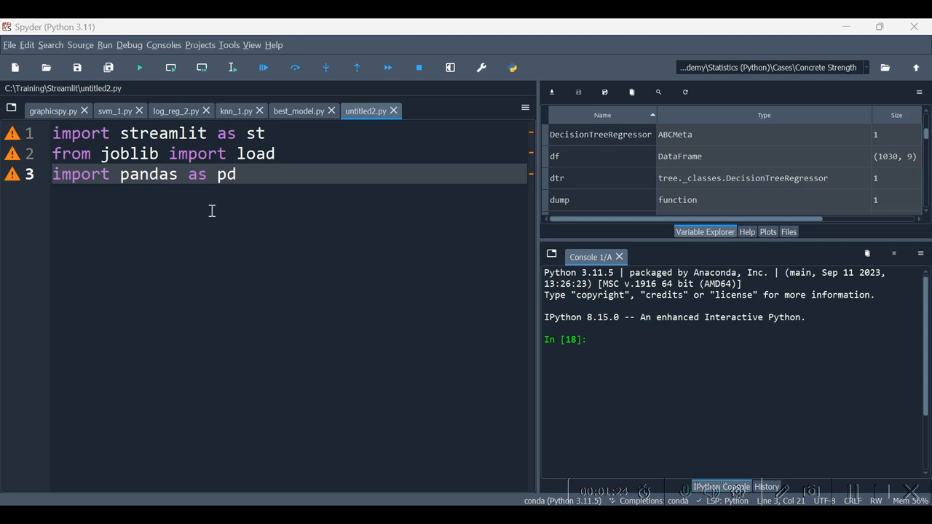
mouse_move(239, 182)
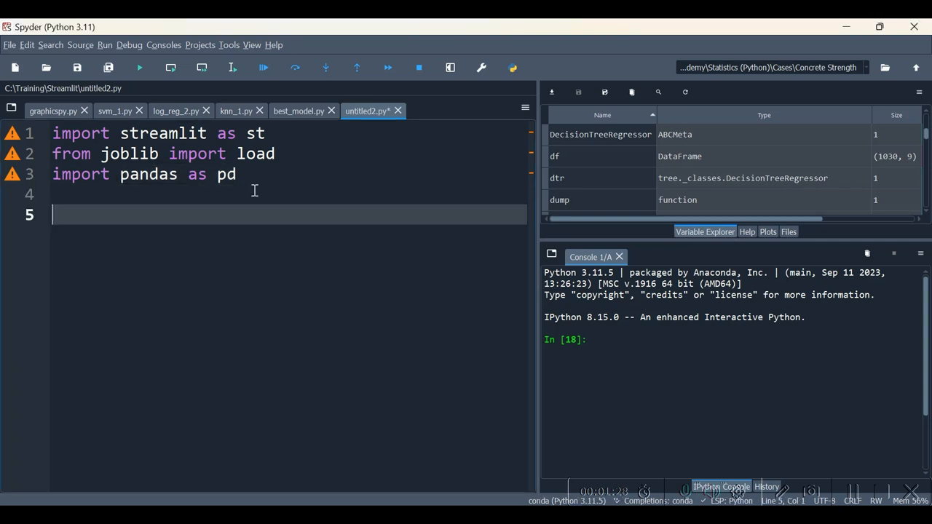
left_click(298, 110)
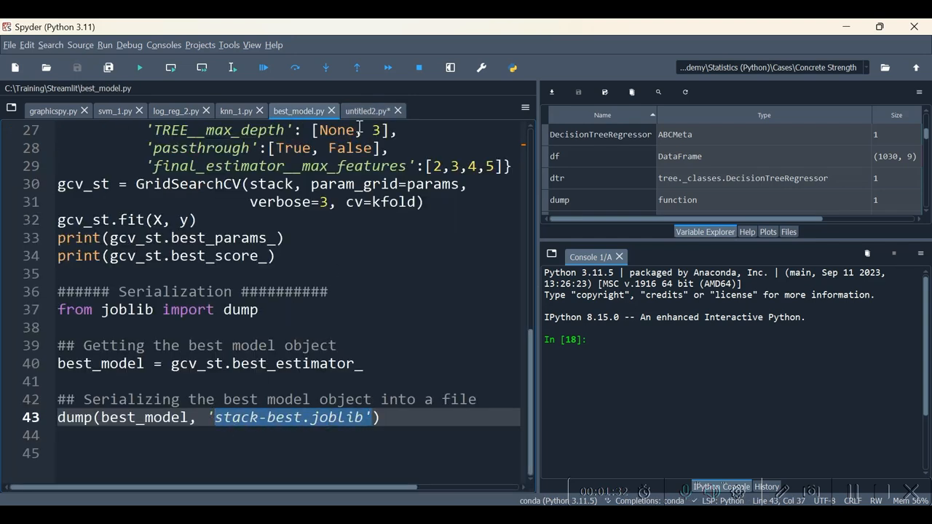
left_click(367, 111)
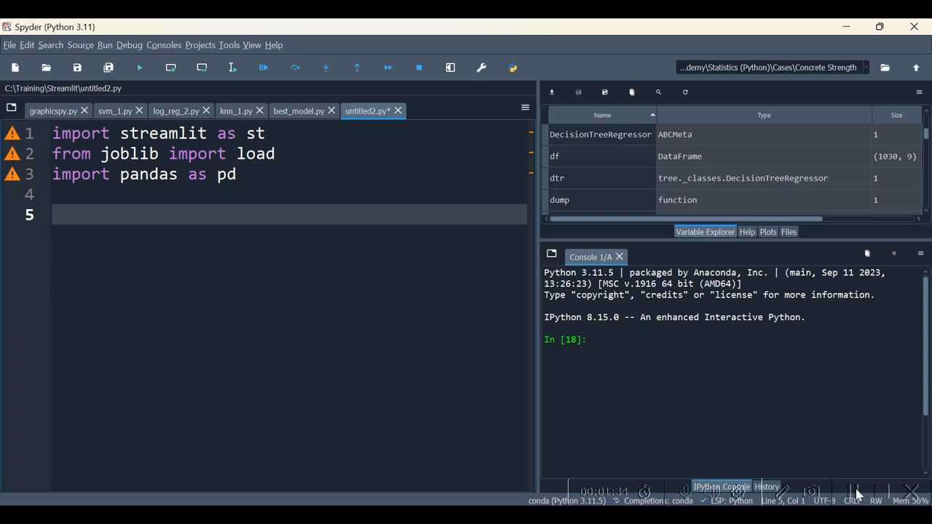
type("#### Deserialization")
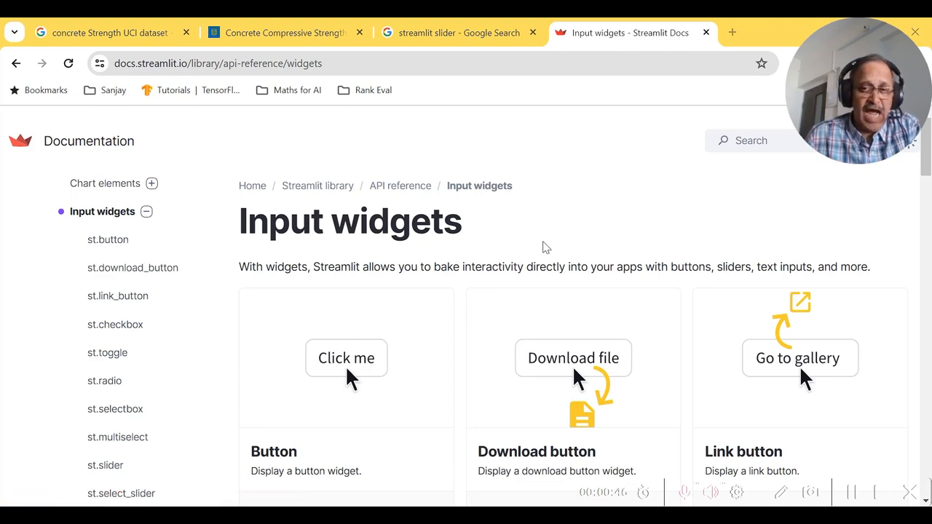
Step: Scroll through the Input widgets reference down past selectbox and slider to the third-party components
scroll("down", 3)
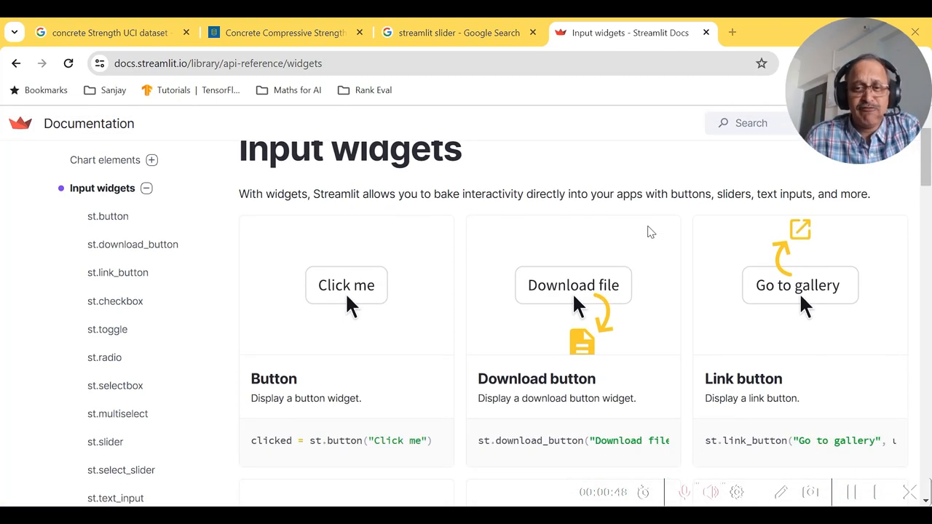
scroll("down", 3)
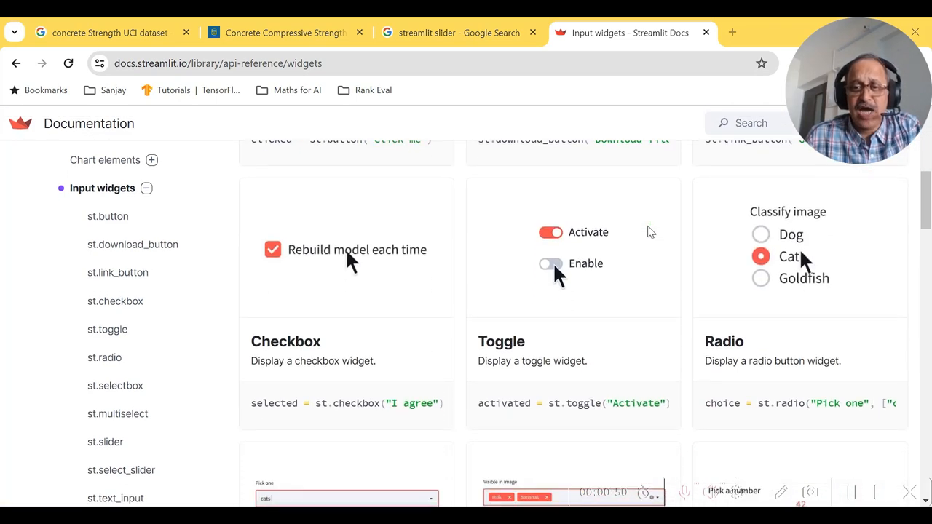
scroll("down", 3)
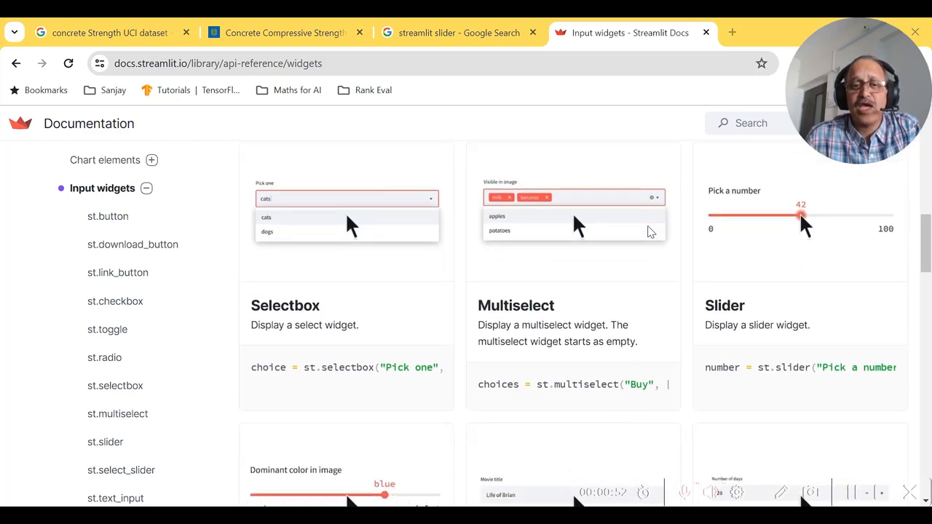
scroll("down", 3)
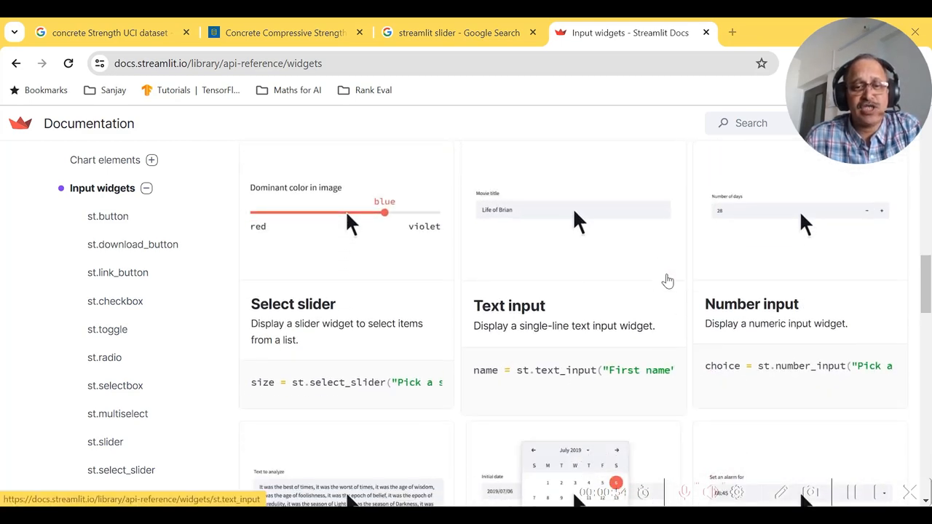
scroll("down", 3)
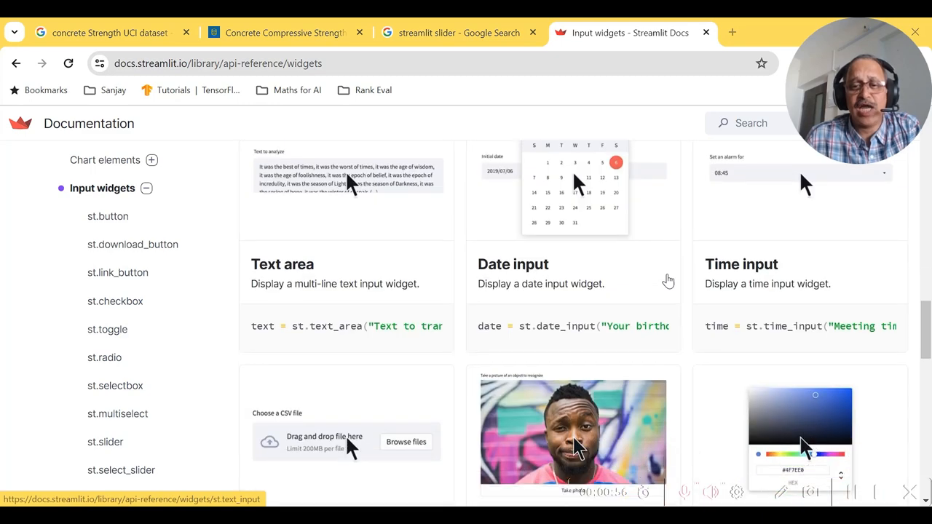
scroll("down", 3)
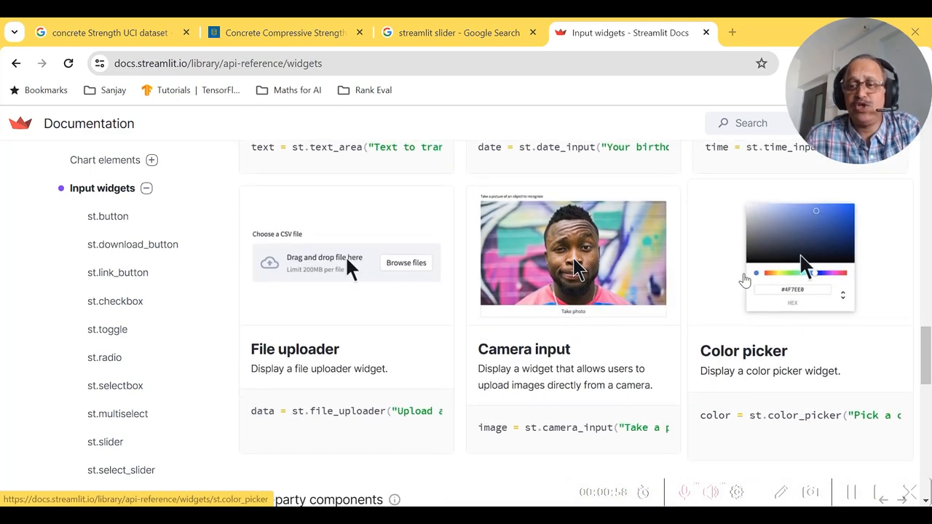
scroll("down", 3)
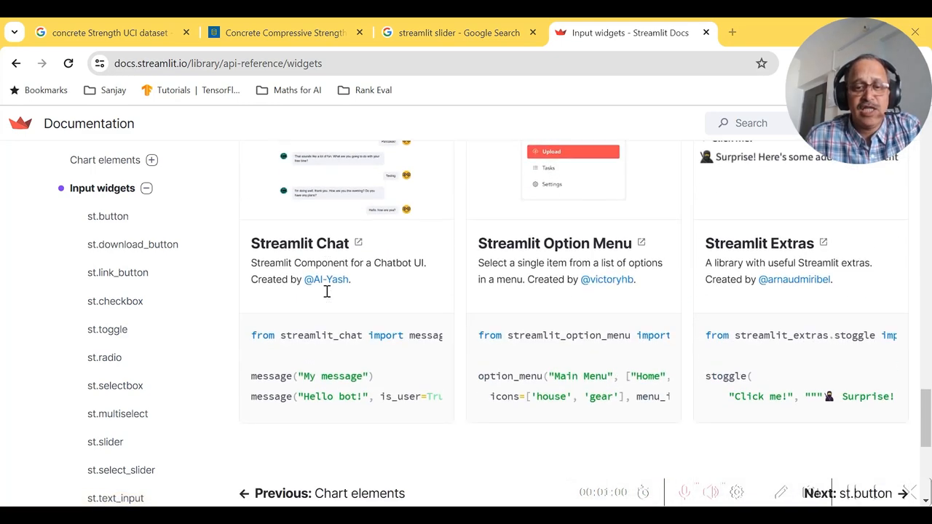
scroll("down", 3)
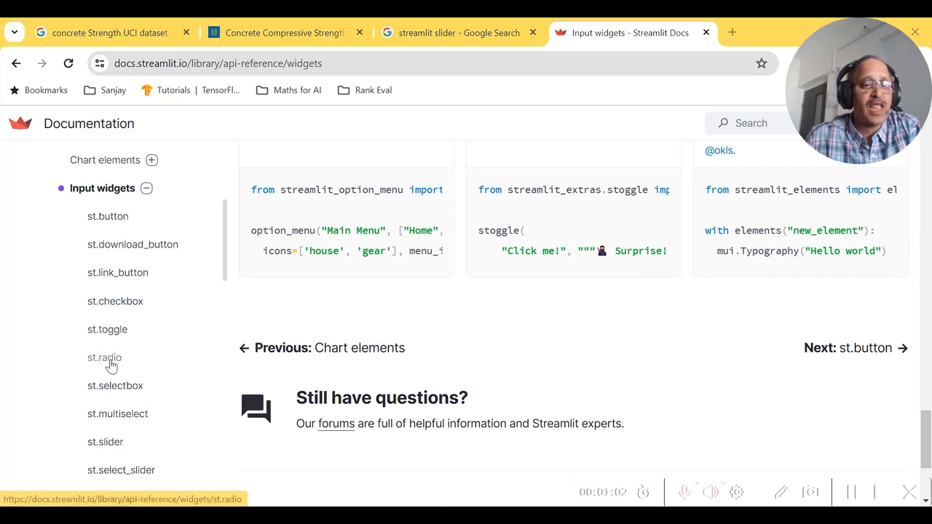
scroll("down", 3)
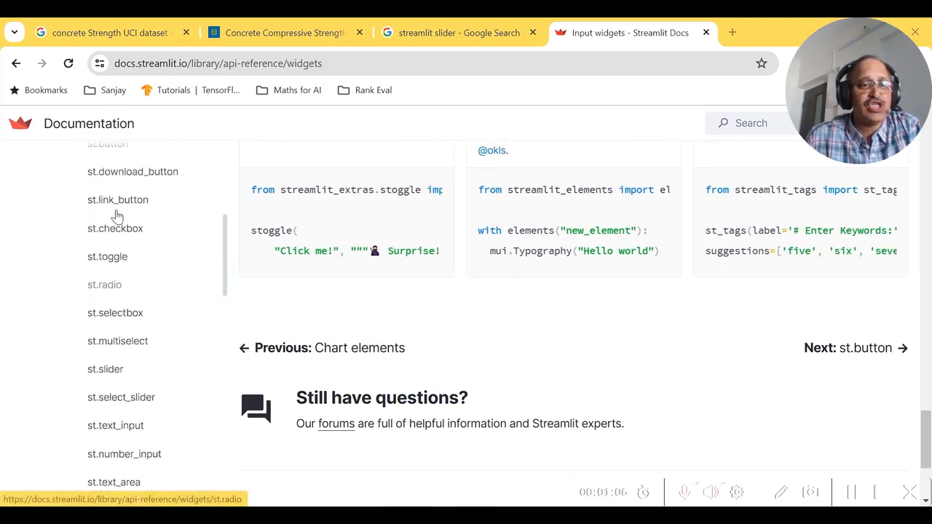
scroll("down", 3)
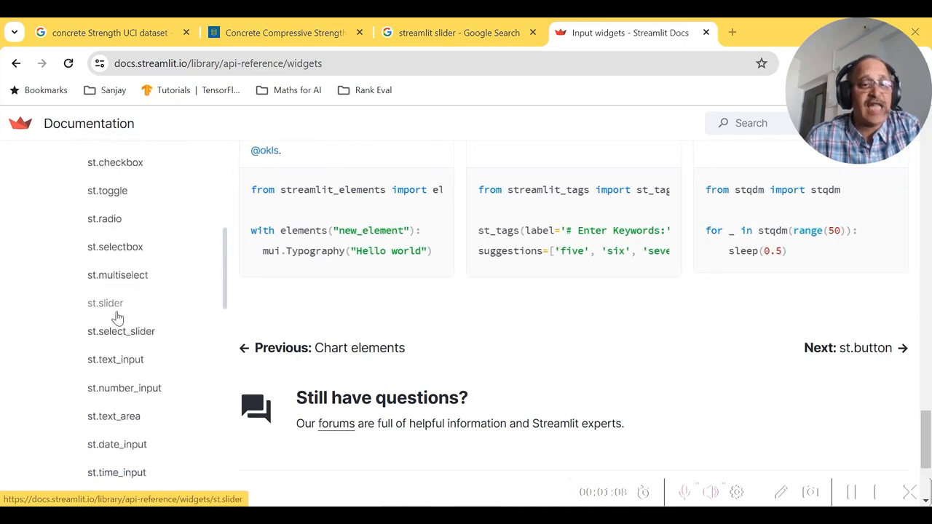
Step: View the st.slider signature and highlight its min_value and value parameters
left_click(105, 303)
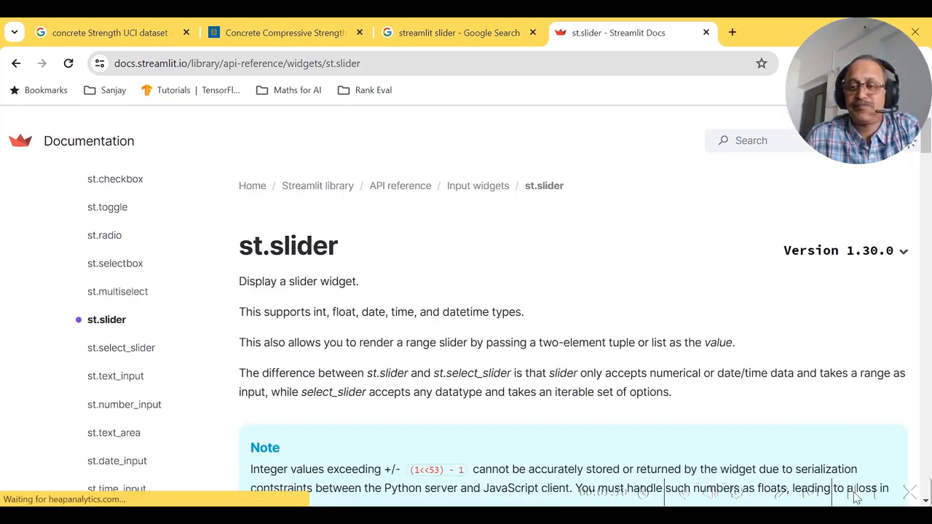
scroll("down", 3)
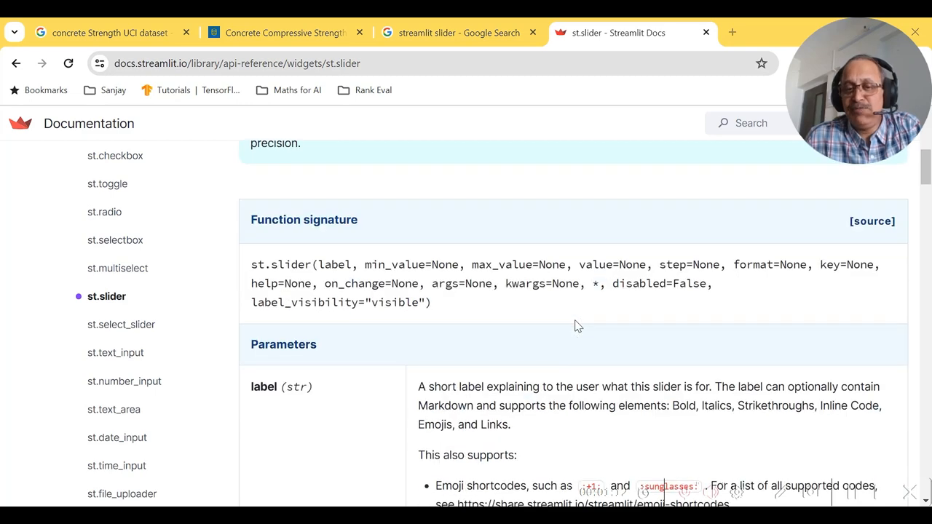
mouse_move(396, 290)
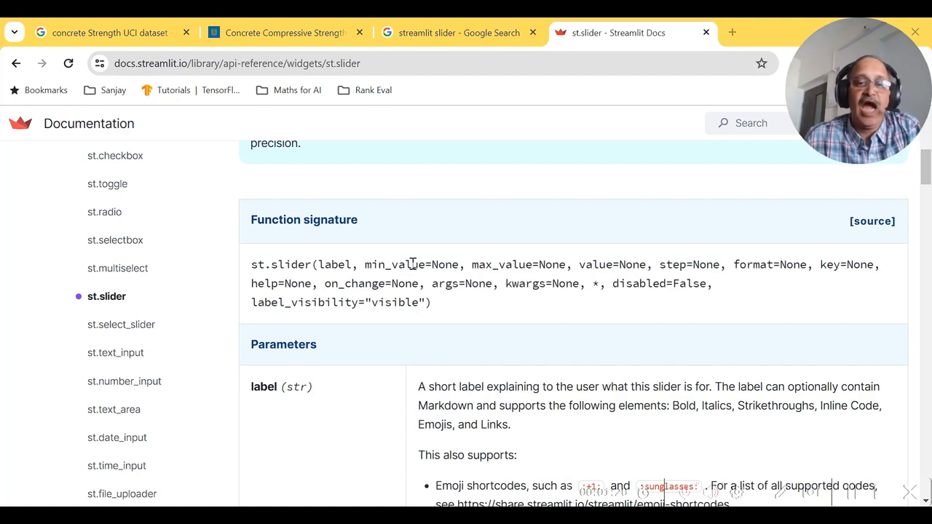
double_click(410, 265)
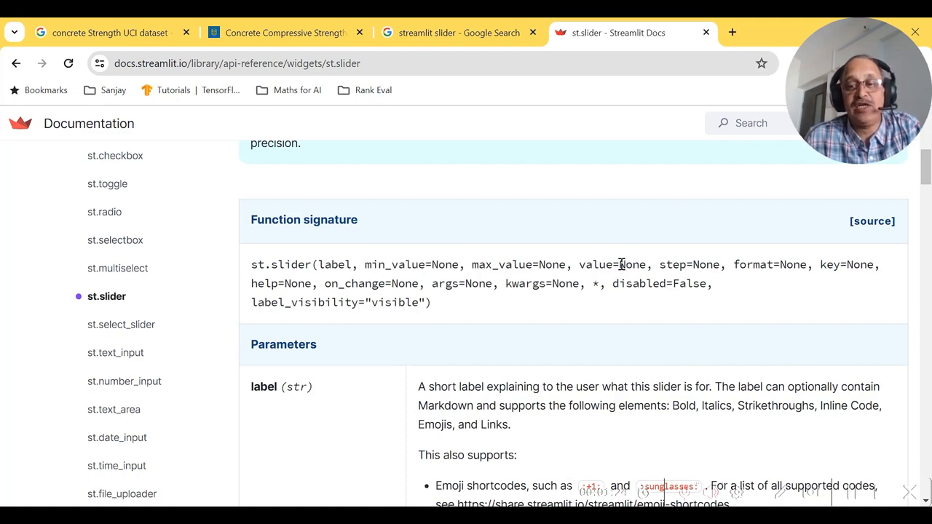
double_click(695, 265)
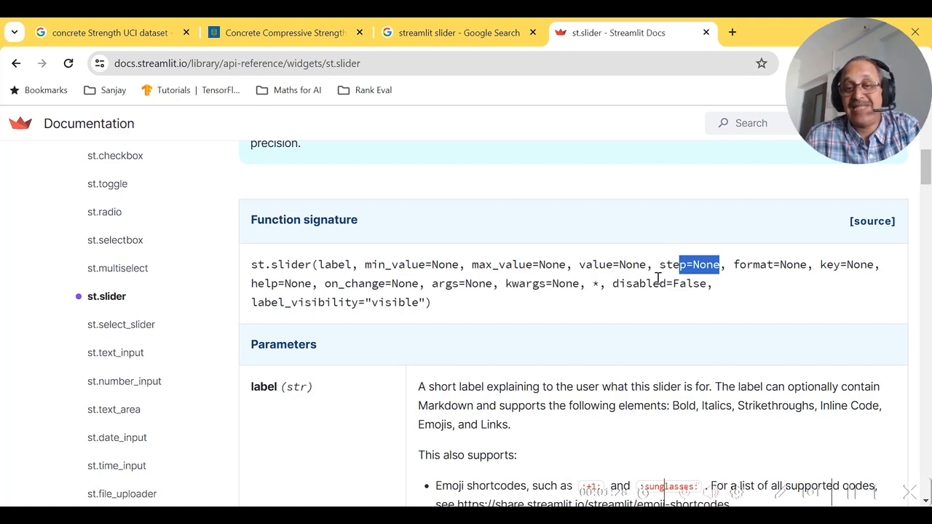
mouse_move(463, 300)
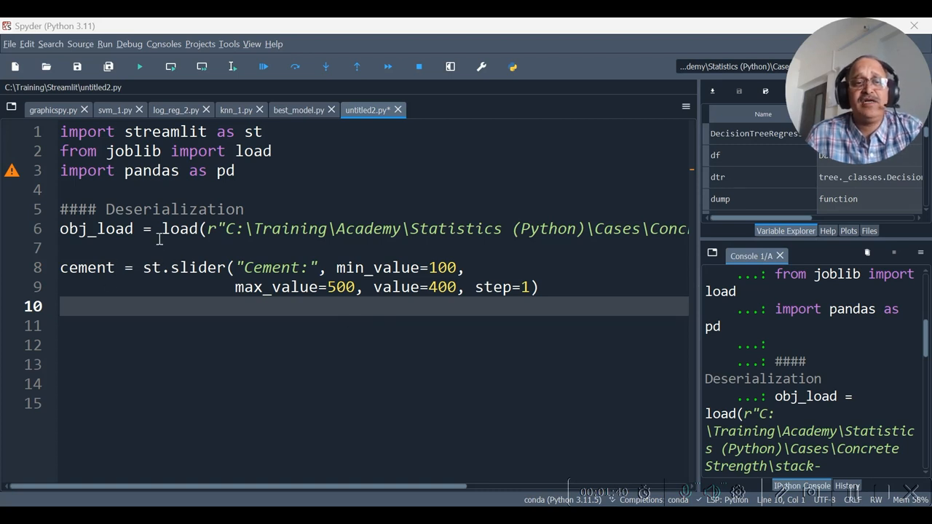
Step: Write the Blast, Fly, Coarse, Water, Superplasticizer and Fine sliders and the Age number input
double_click(197, 268)
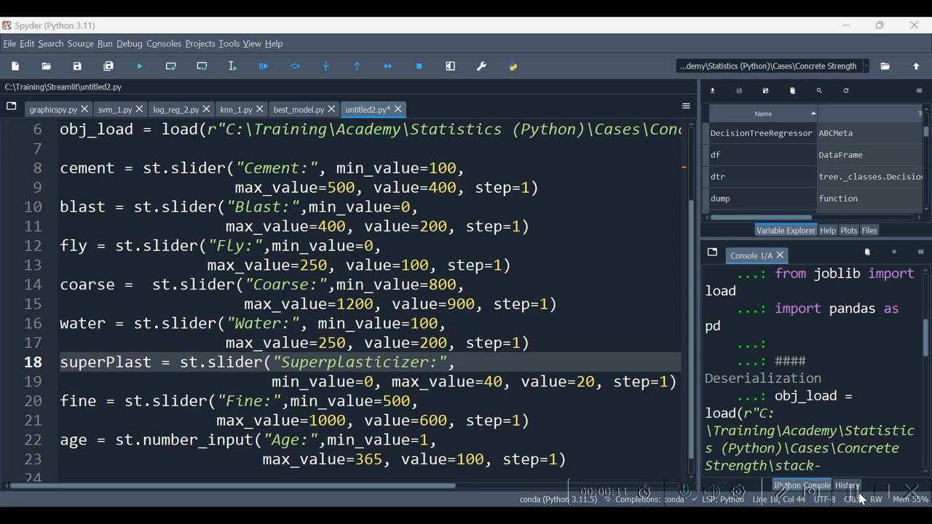
mouse_move(859, 497)
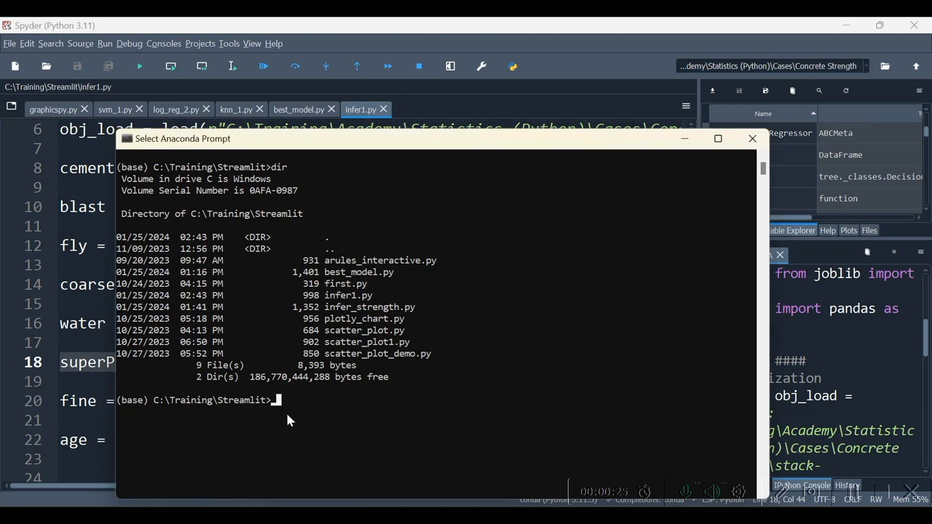
Step: Run 'streamlit run infer1.py' to start the slider app in the browser
type("streamlit run")
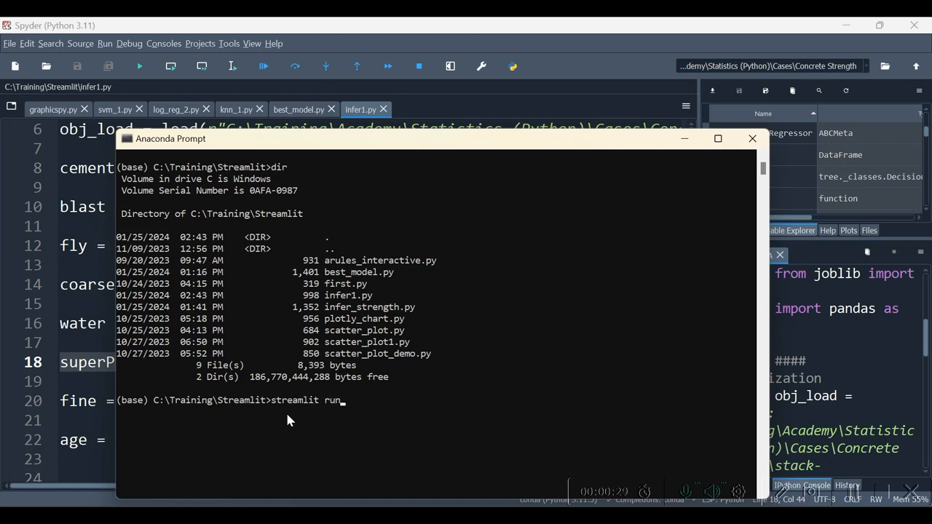
type("infer1")
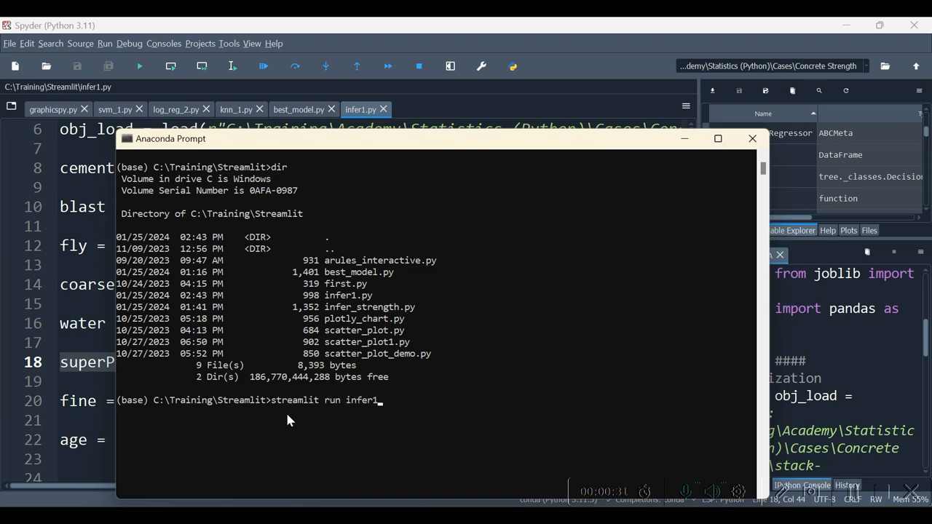
type(".p")
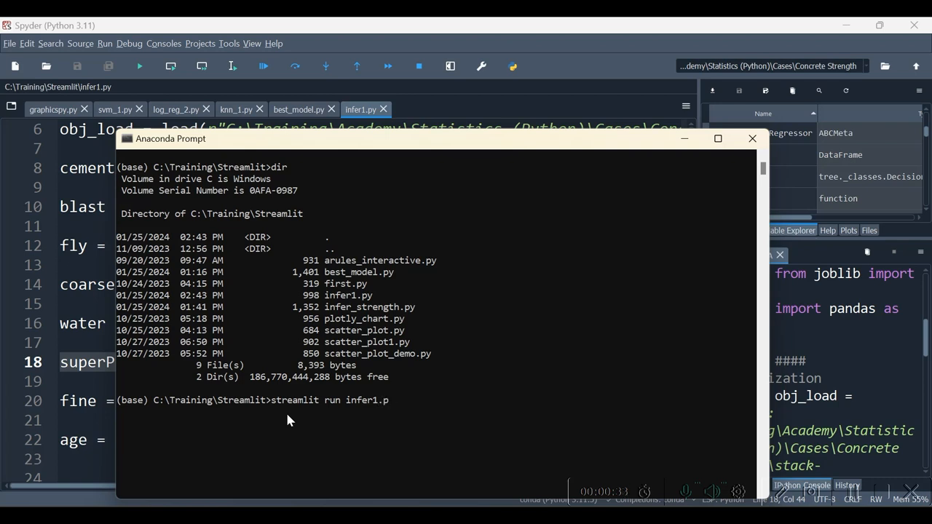
type("y")
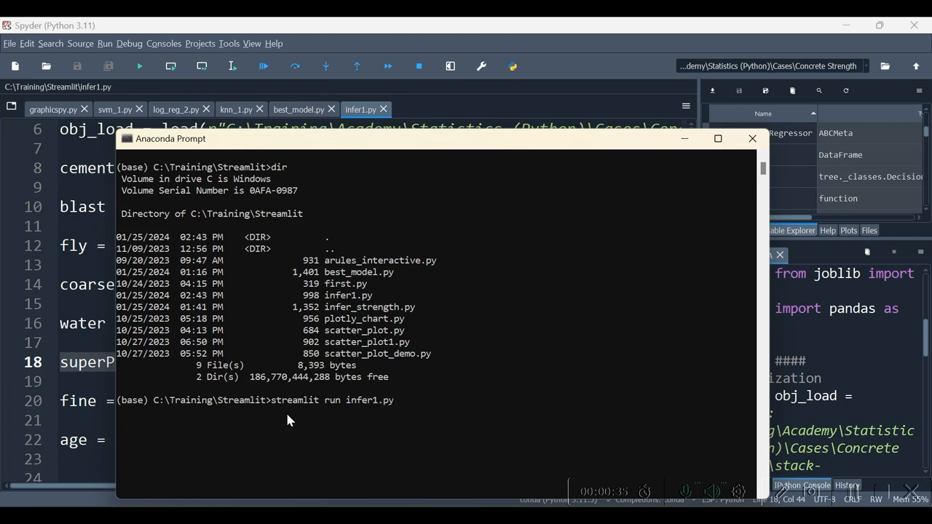
key("enter")
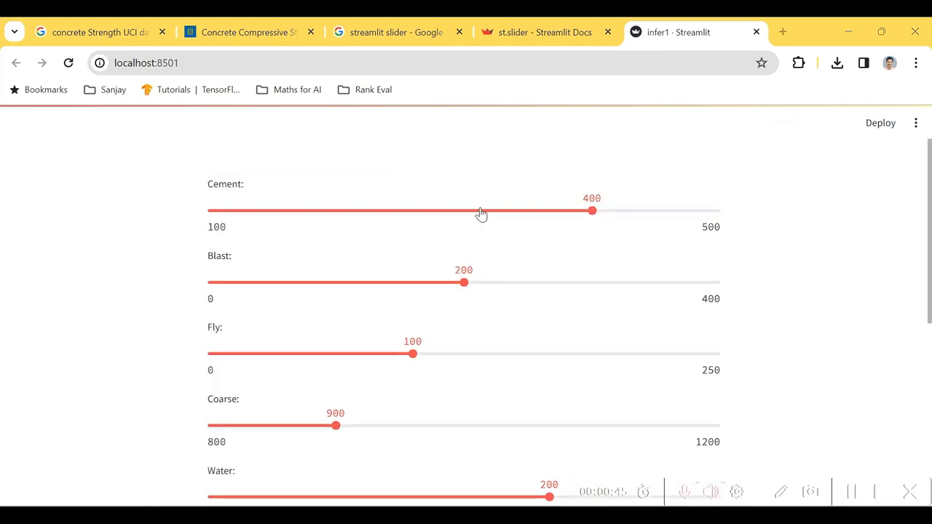
Step: Drag an ingredient slider and bump Age up to 101 in the running app
left_click_drag(591, 211, 511, 211)
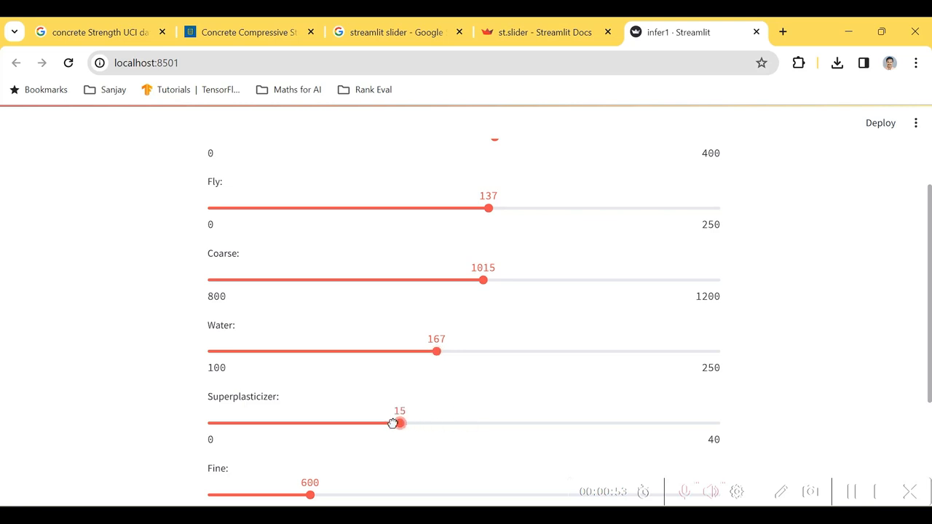
scroll("down", 3)
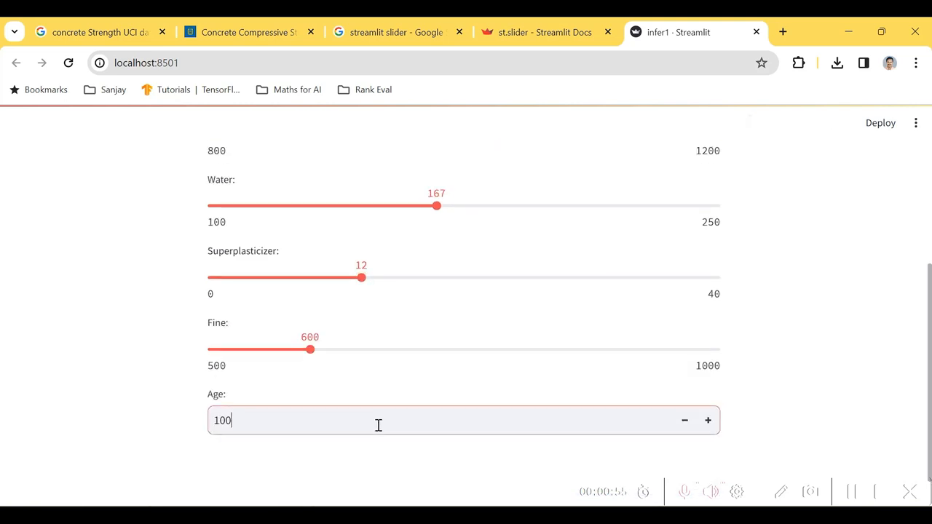
left_click(707, 419)
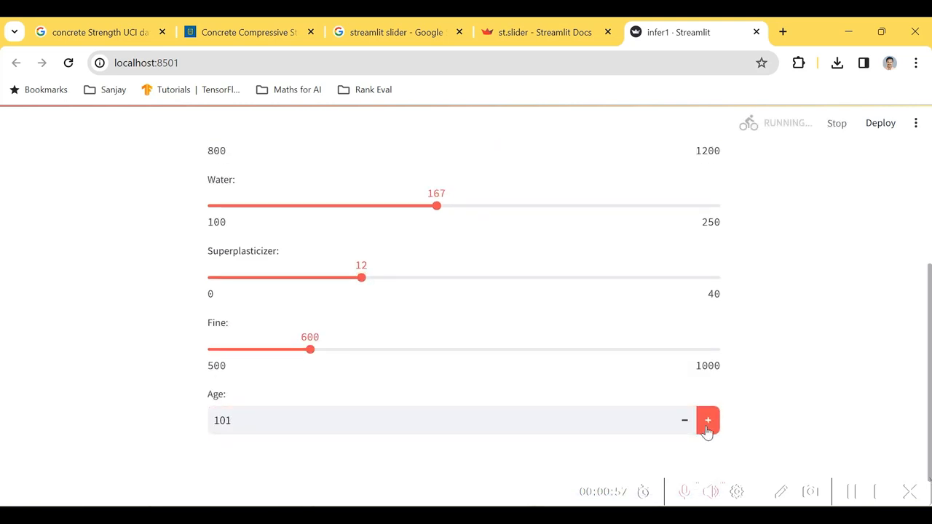
left_click(708, 419)
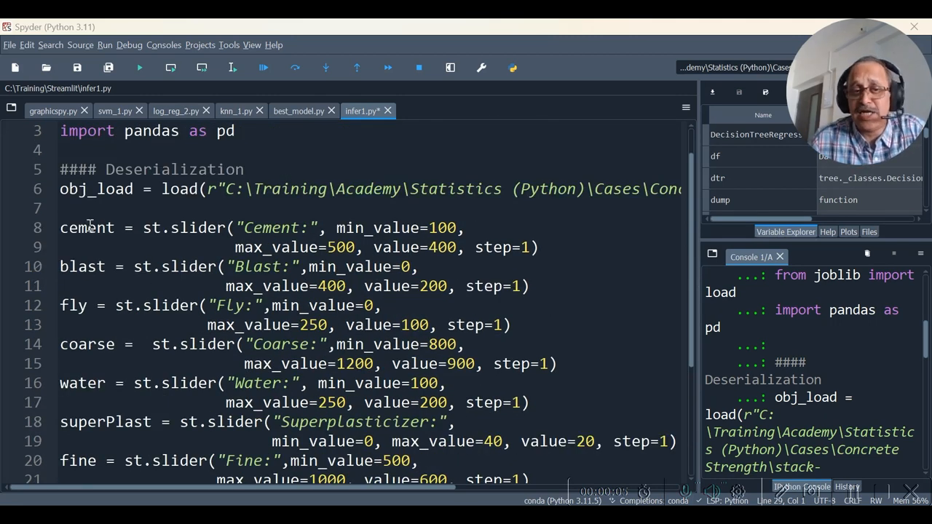
Step: Reference the cement and coarse inputs and add pred = obj_load.predict(df)[0]
double_click(82, 267)
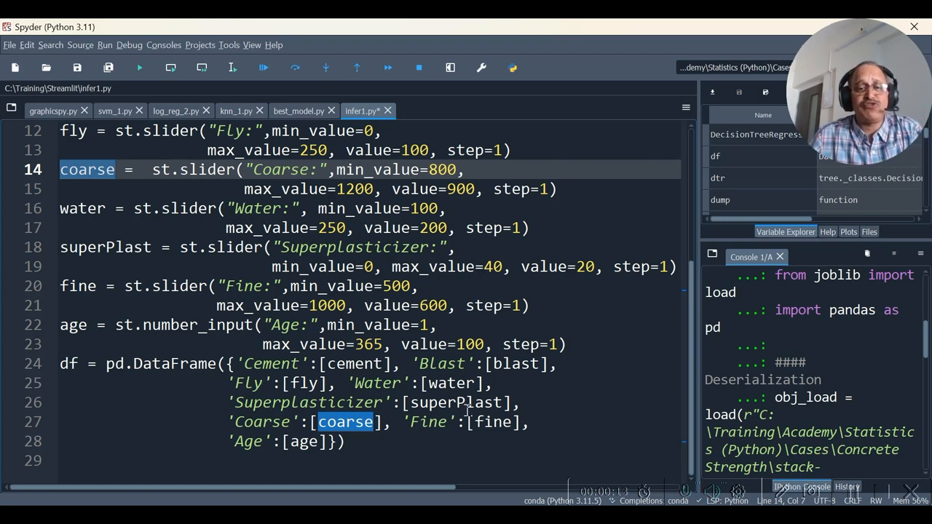
left_click_drag(61, 364, 253, 402)
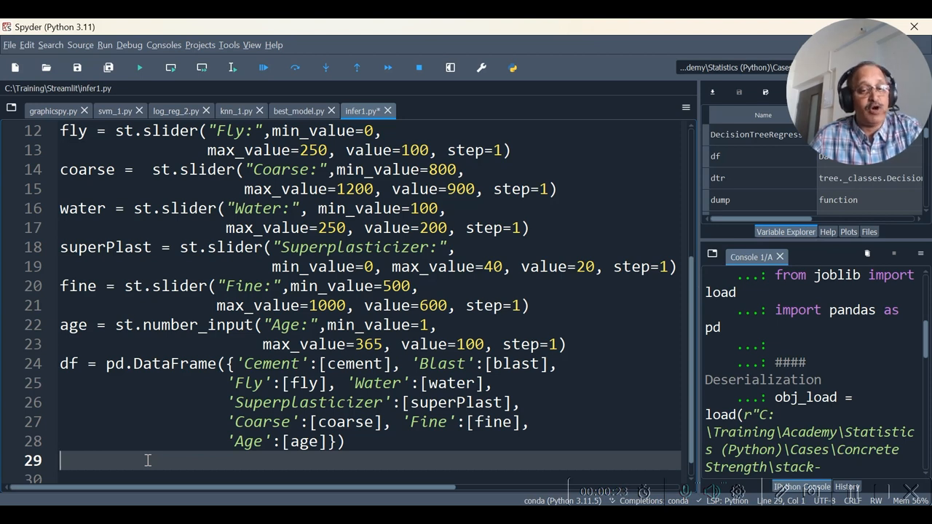
type("pred = obj_load.predict(df)[0]")
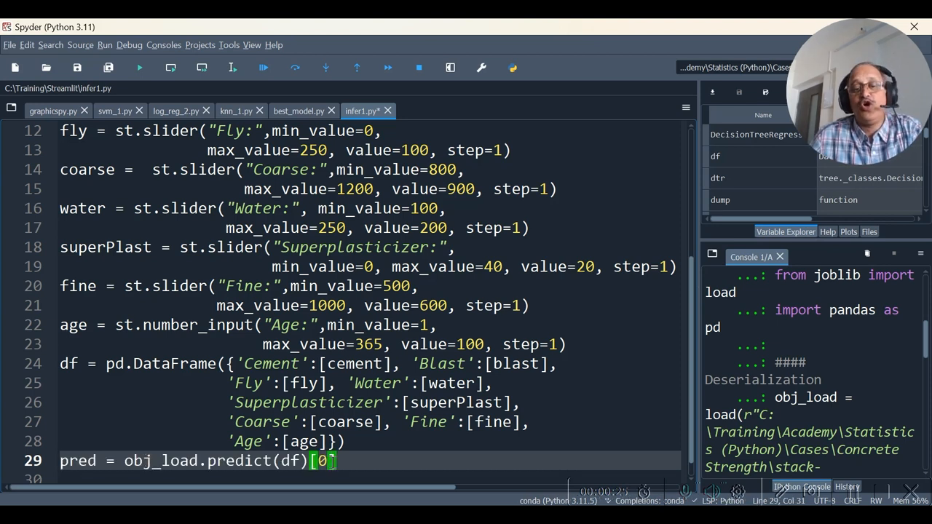
double_click(161, 460)
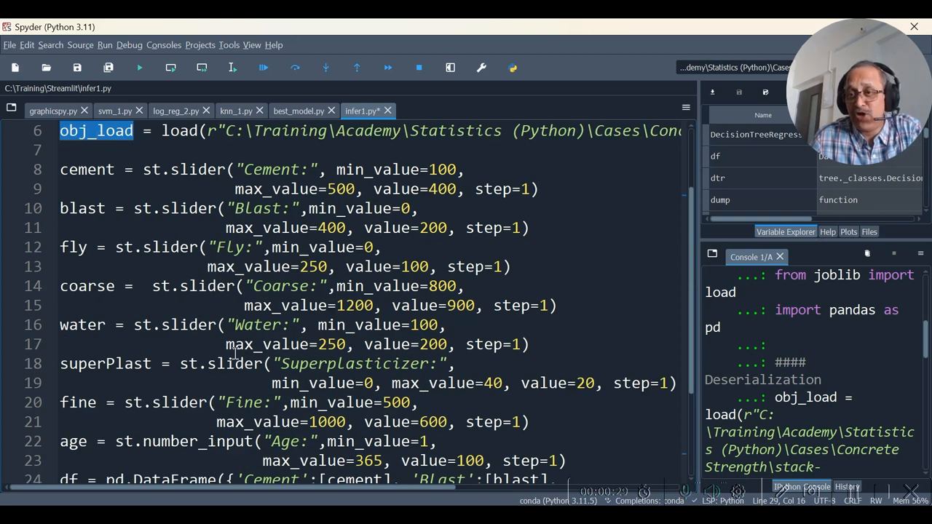
Step: Verify obj_load against best_model.py and display the result with st.write("Predicted Strength:{}")
scroll("down", 3)
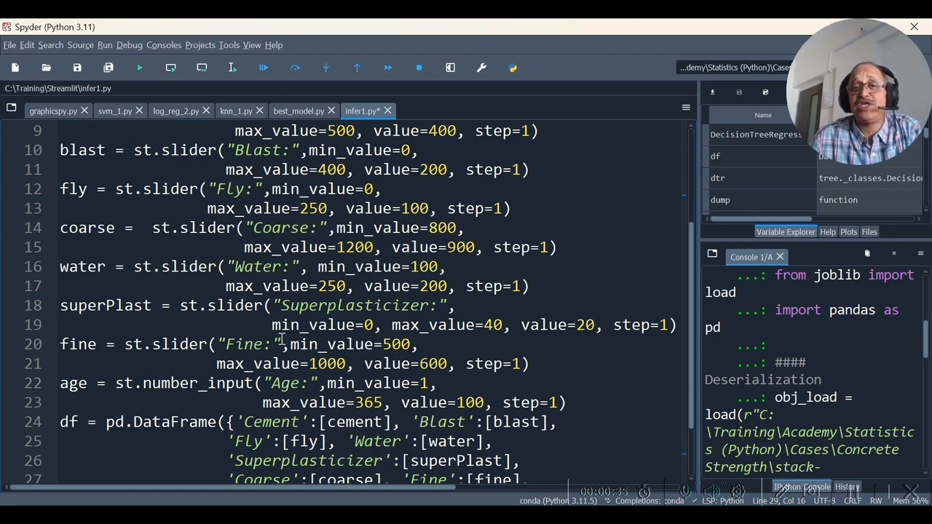
left_click(297, 110)
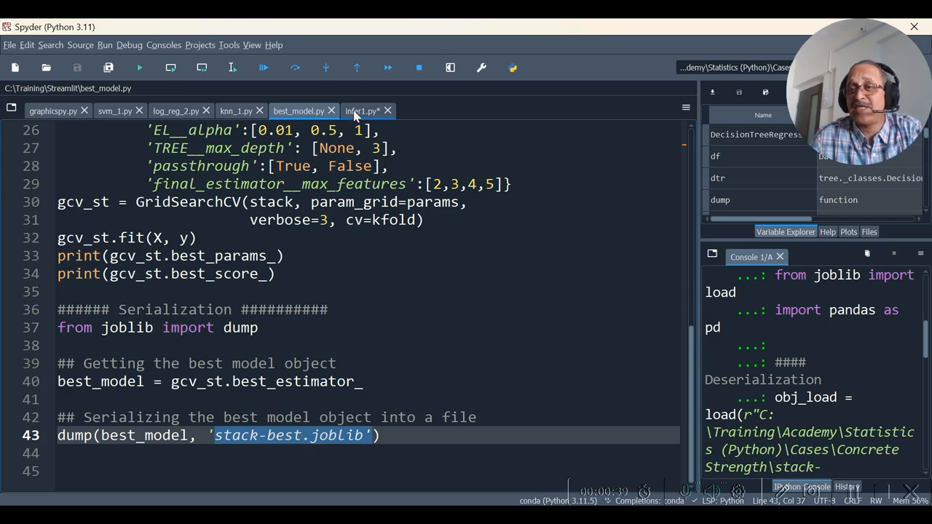
left_click(361, 111)
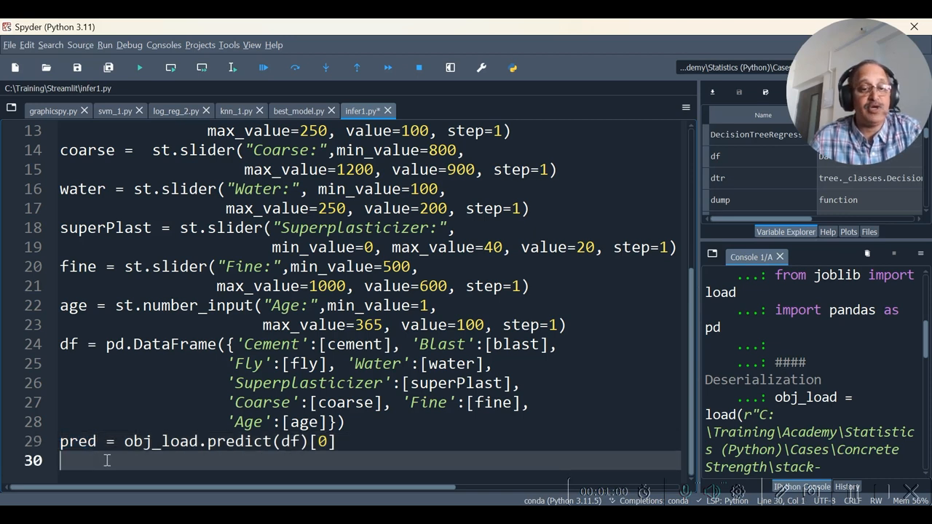
type("st.write(\"Predicted Strength:{}\" .format(pred) )")
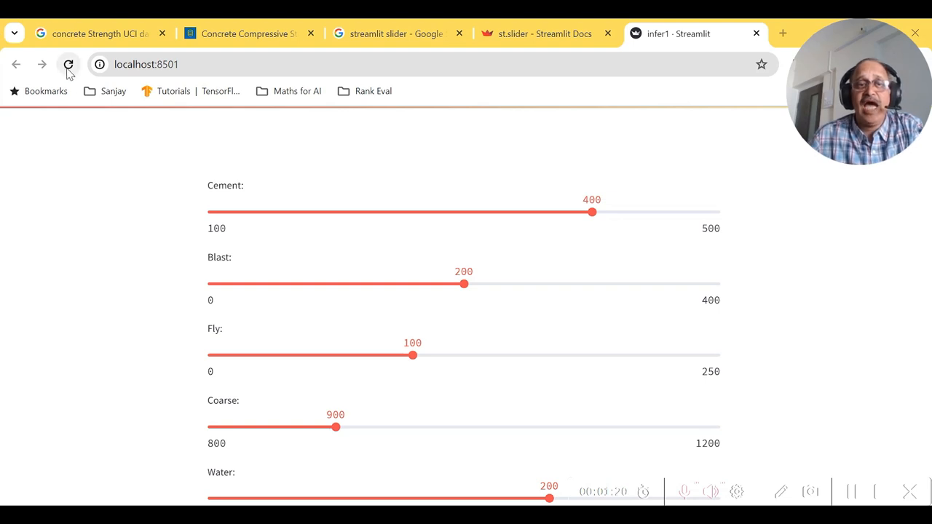
Step: Rerun the app, move Fine to 612 and Superplasticizer to 12 then 22, watching strength reach about 62.36
left_click(68, 65)
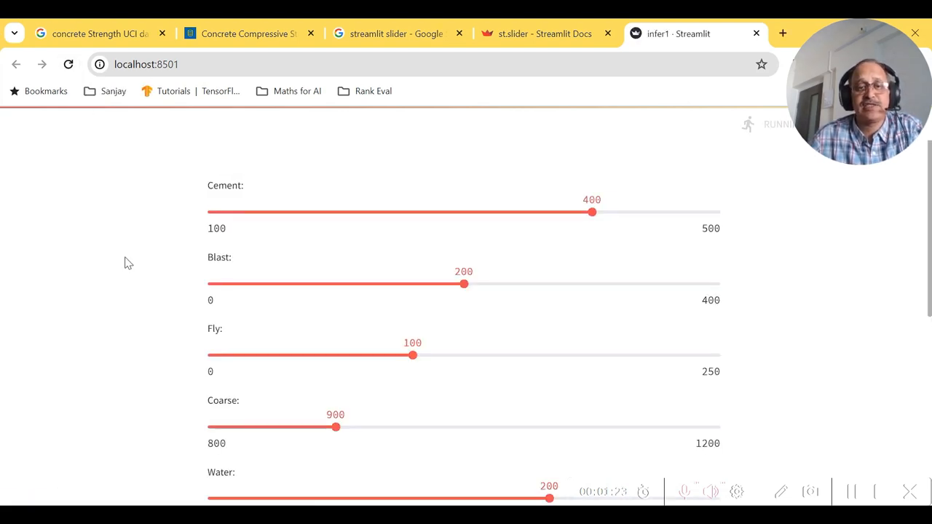
scroll("down", 3)
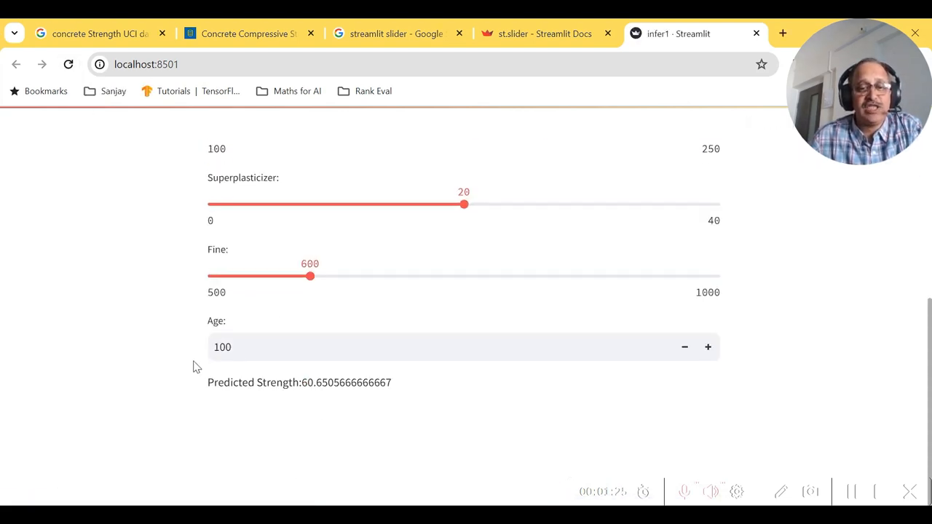
mouse_move(414, 393)
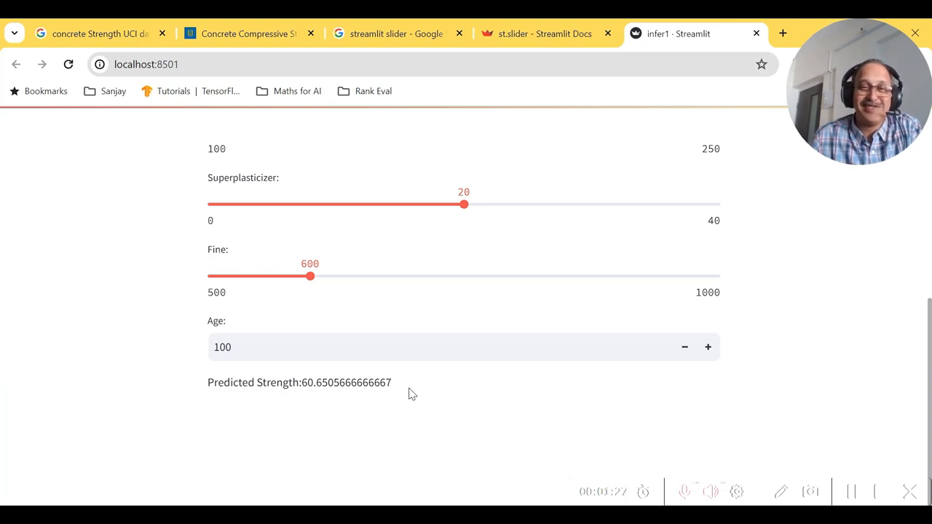
mouse_move(859, 495)
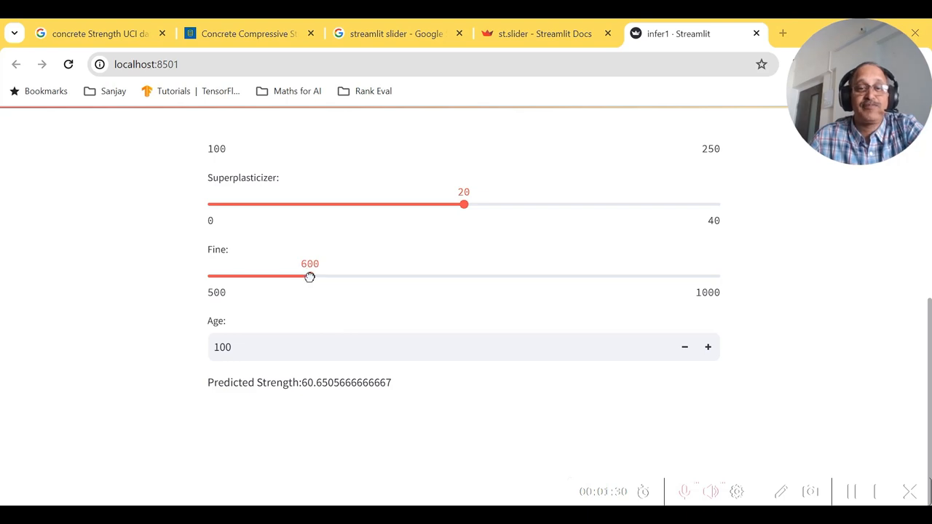
left_click_drag(309, 277, 322, 277)
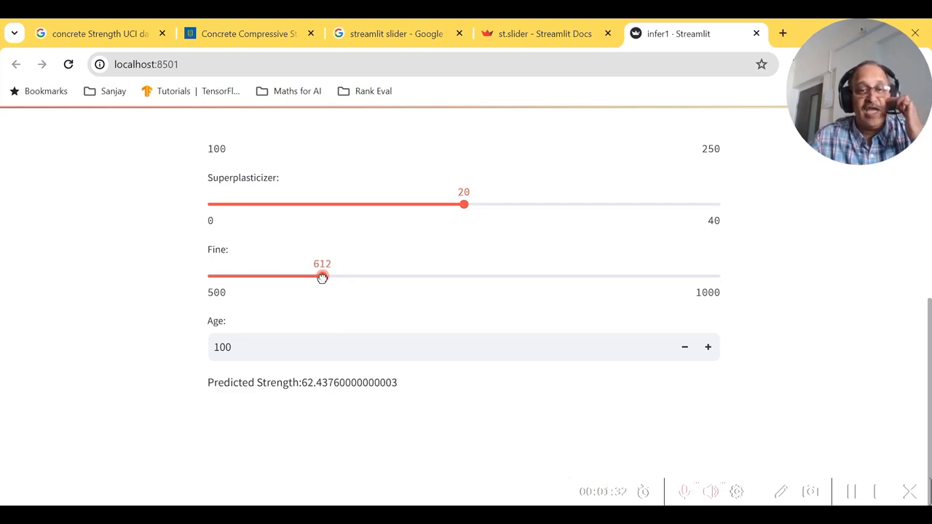
left_click_drag(463, 204, 361, 204)
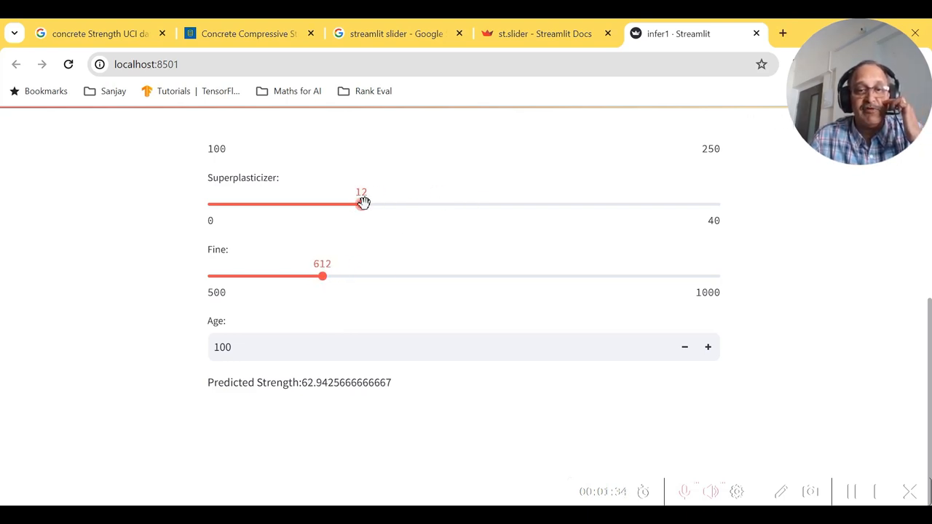
left_click_drag(361, 204, 489, 203)
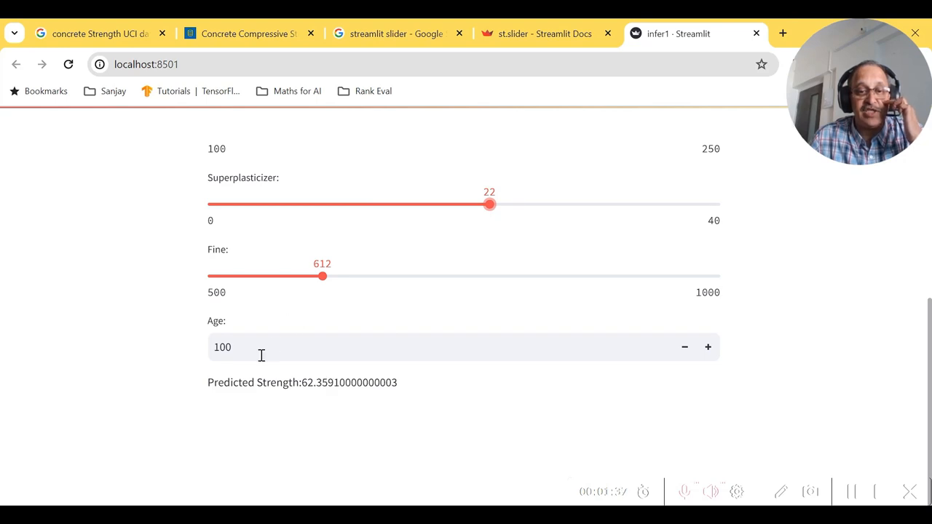
mouse_move(856, 498)
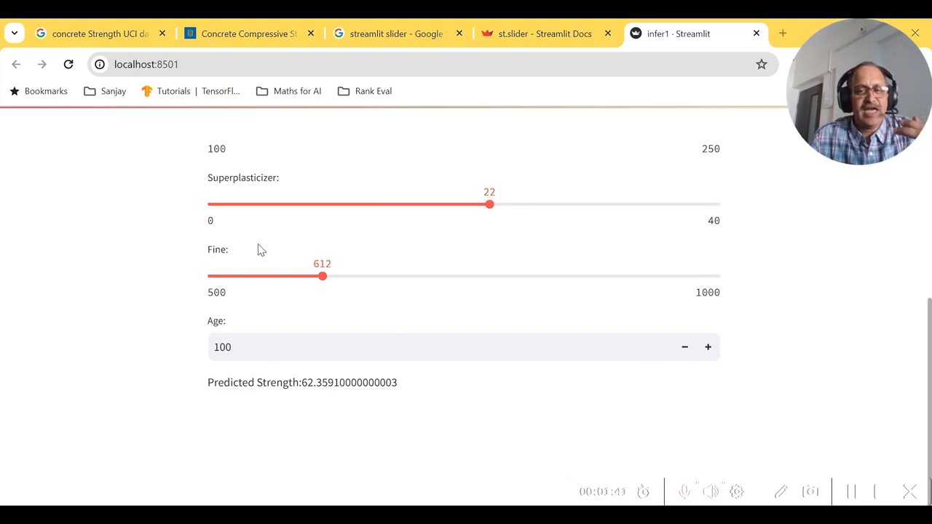
scroll("up", 3)
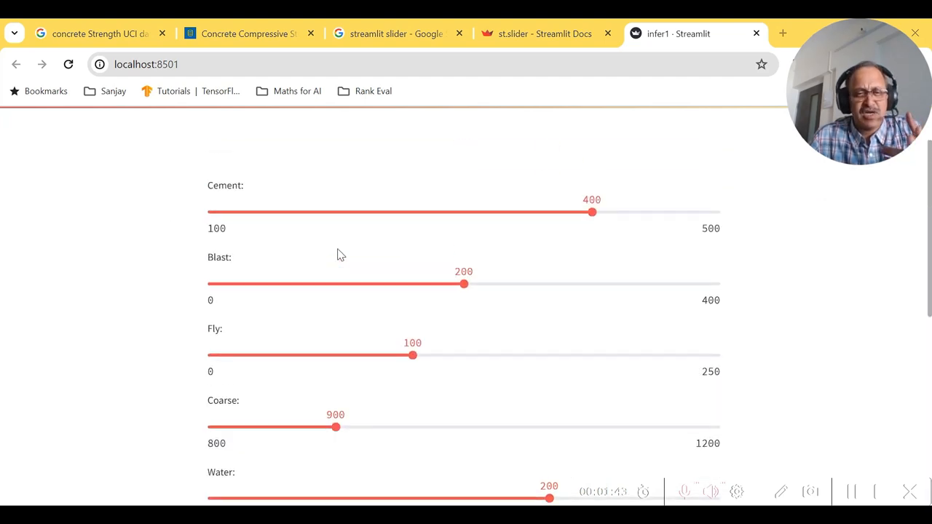
scroll("down", 3)
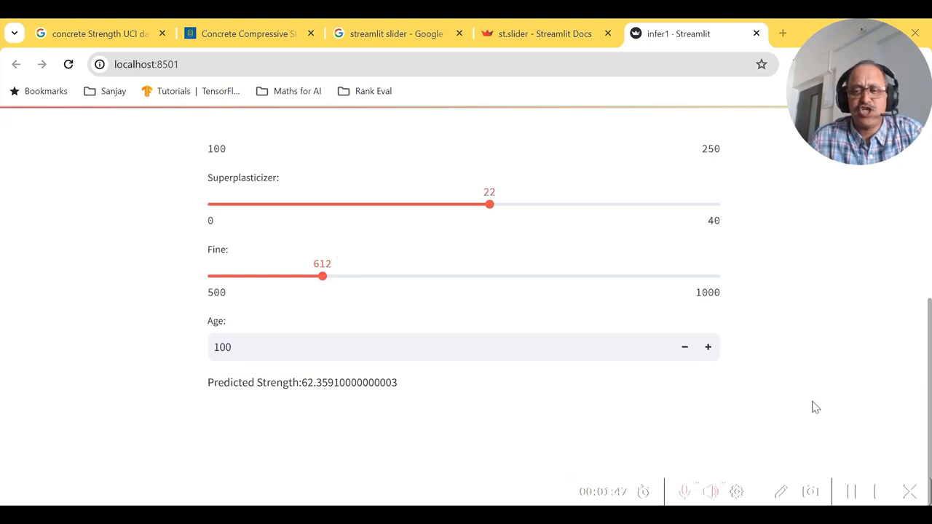
mouse_move(852, 494)
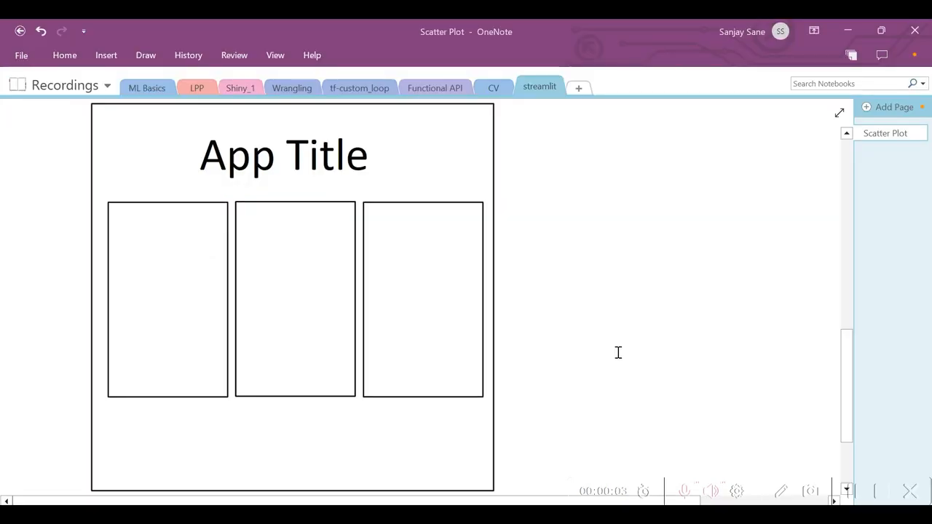
mouse_move(317, 291)
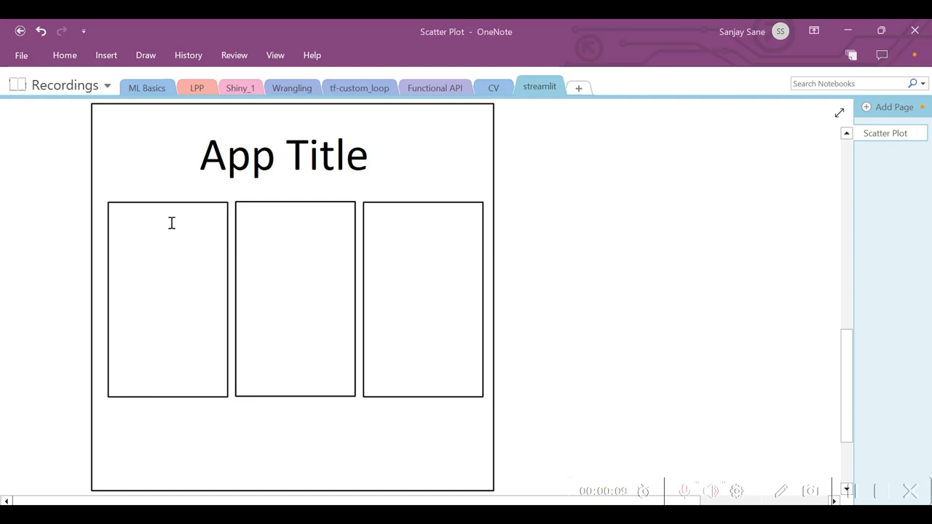
mouse_move(321, 302)
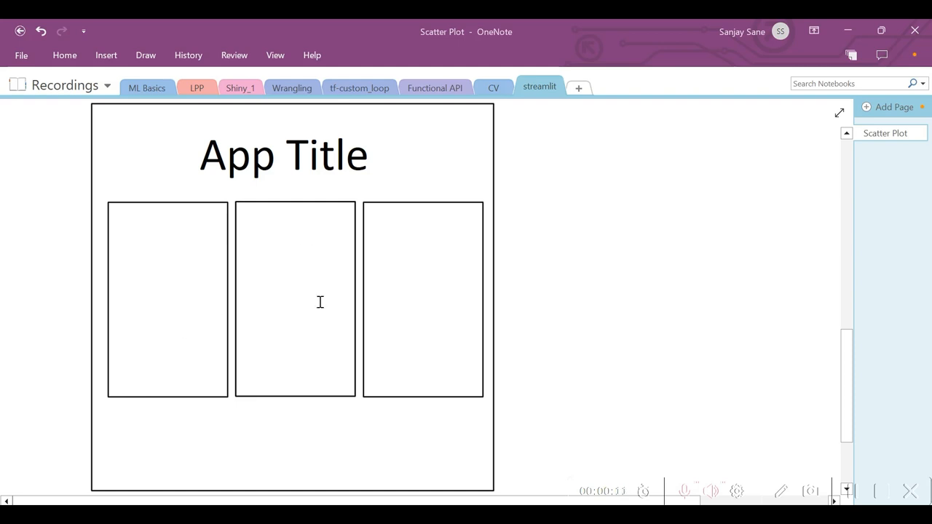
mouse_move(615, 332)
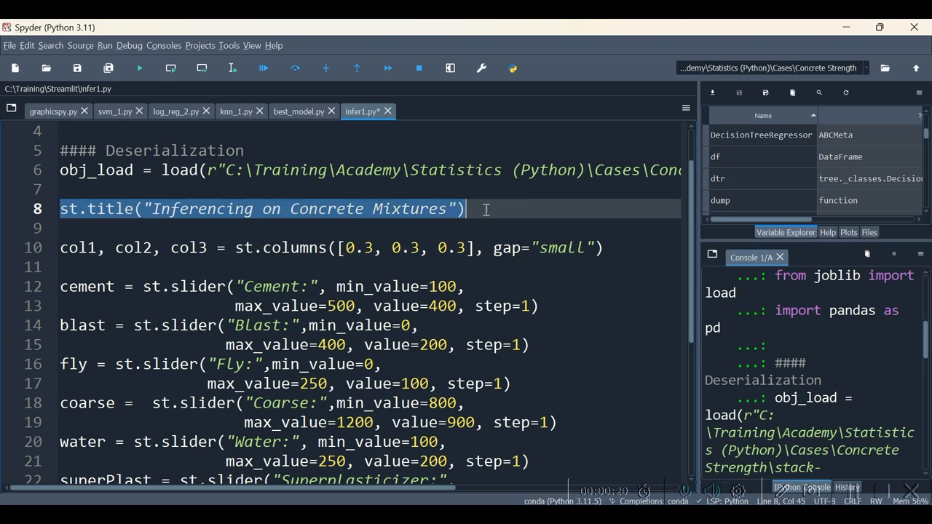
Step: Wrap the Cement, Blast and Fly sliders in a 'with col1:' block below the columns line
left_click(618, 247)
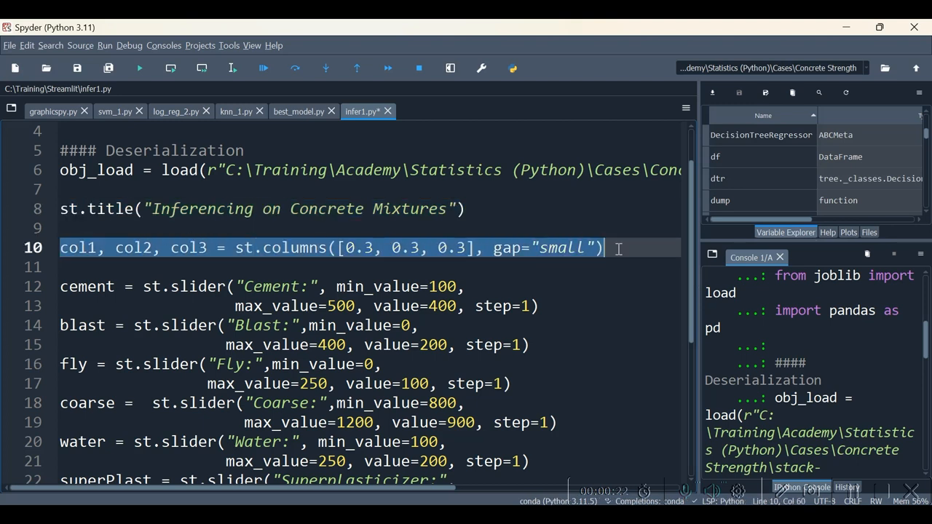
left_click(357, 247)
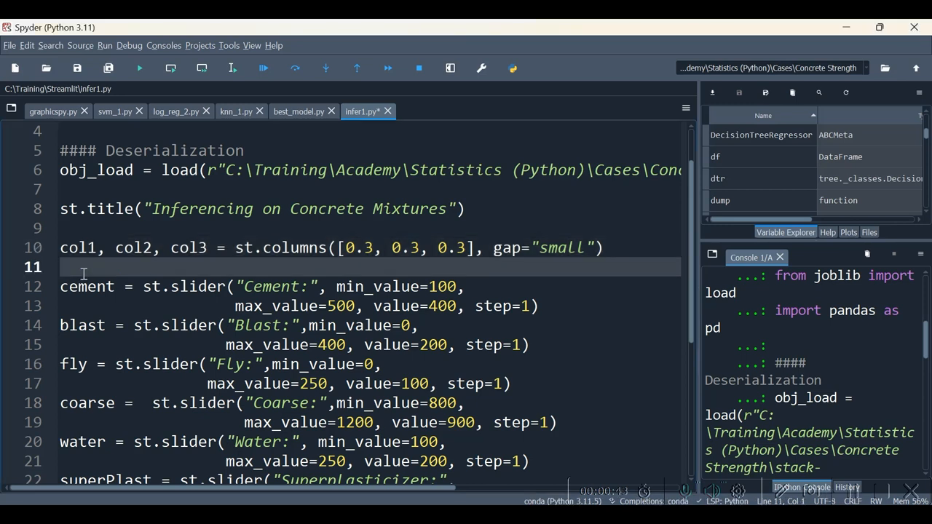
key("enter")
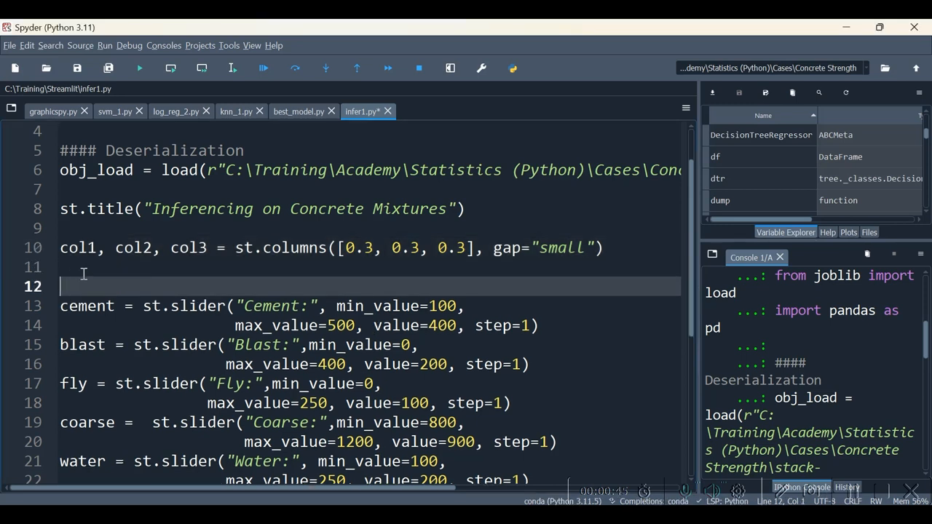
type("with col1:")
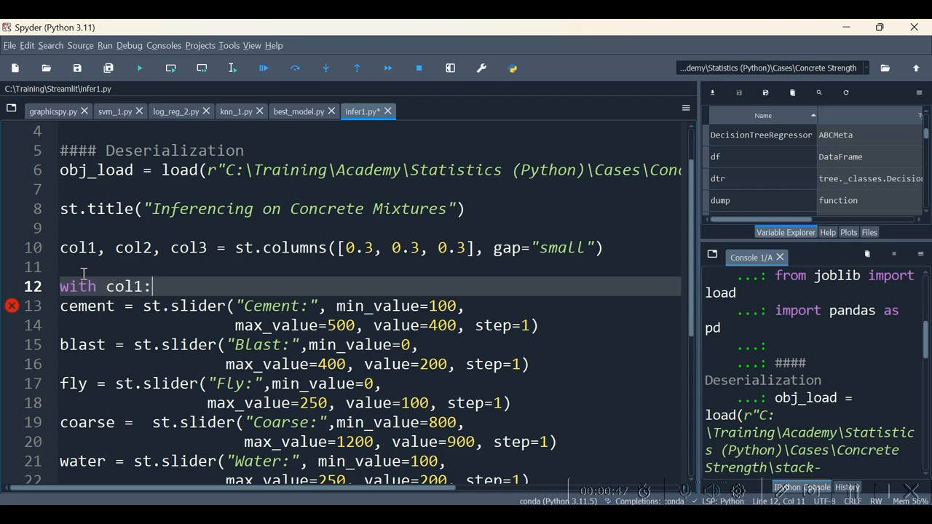
scroll("down", 3)
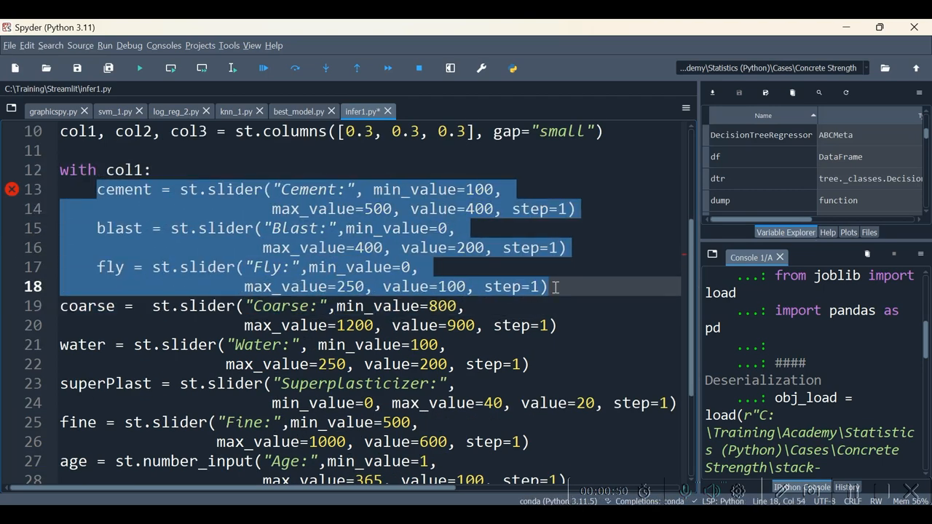
left_click(556, 285)
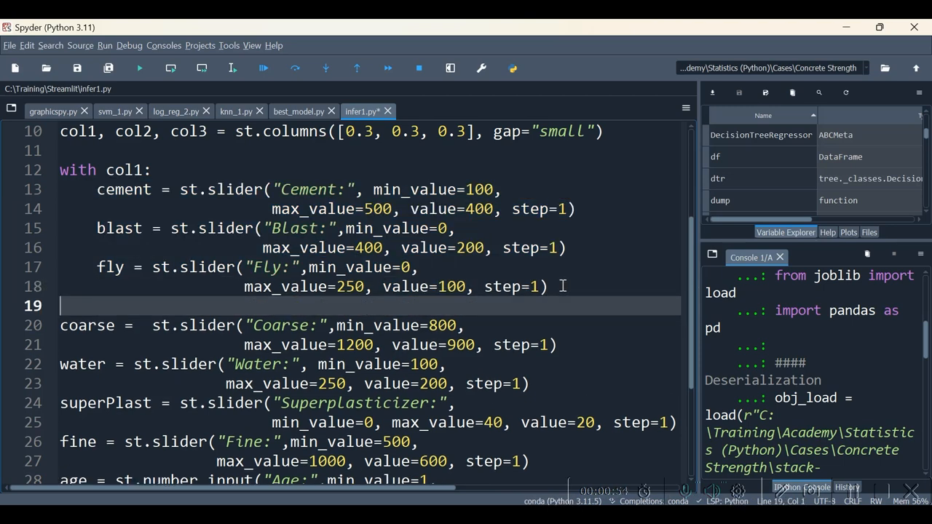
Step: Add 'with col2:' for Coarse/Water/Superplasticizer and 'with col3:' for Fine/Age, then save all
type("with co")
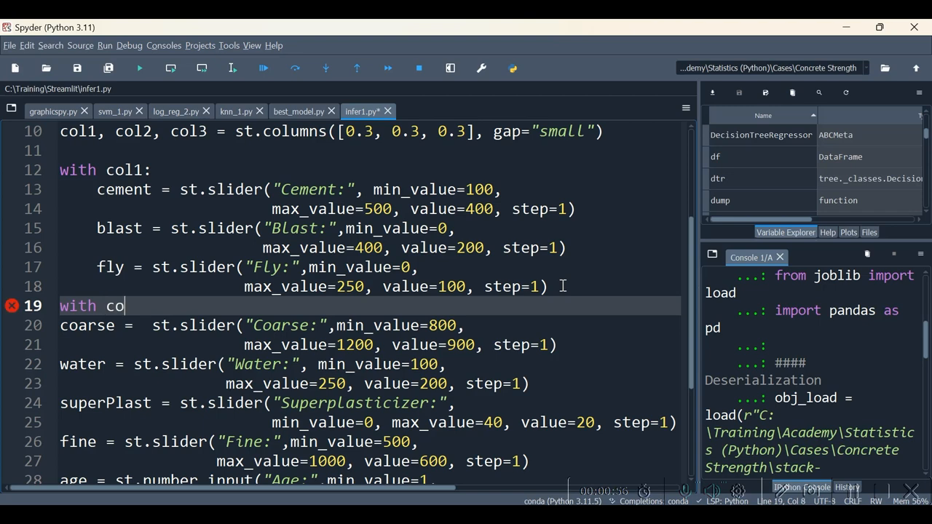
type("l2:")
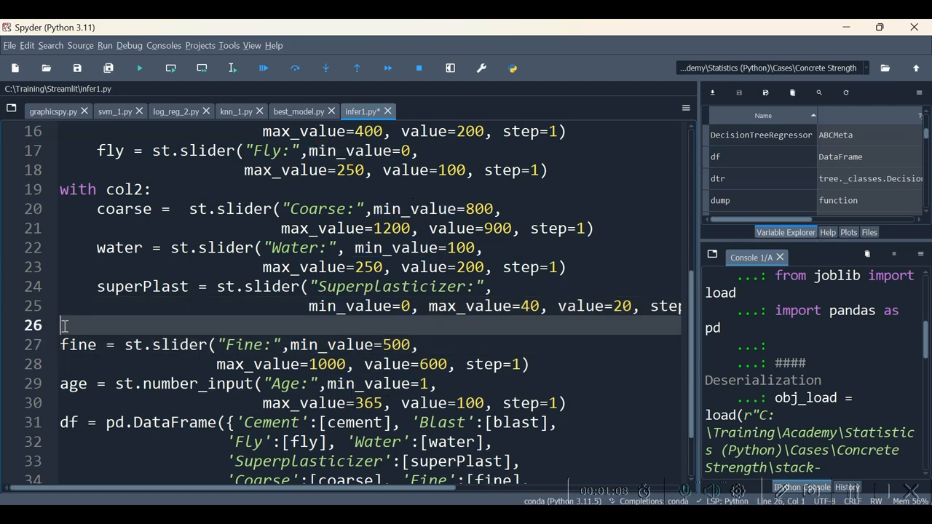
type("with c")
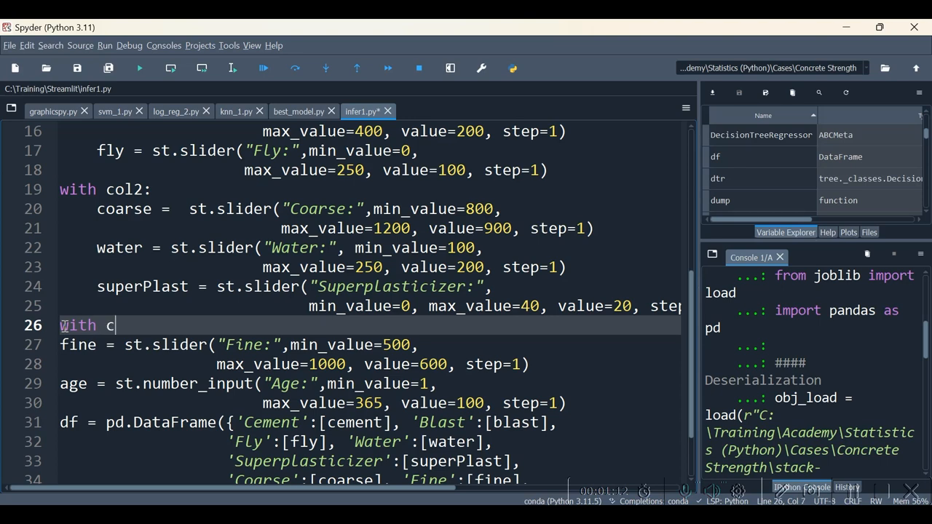
type("ol3:")
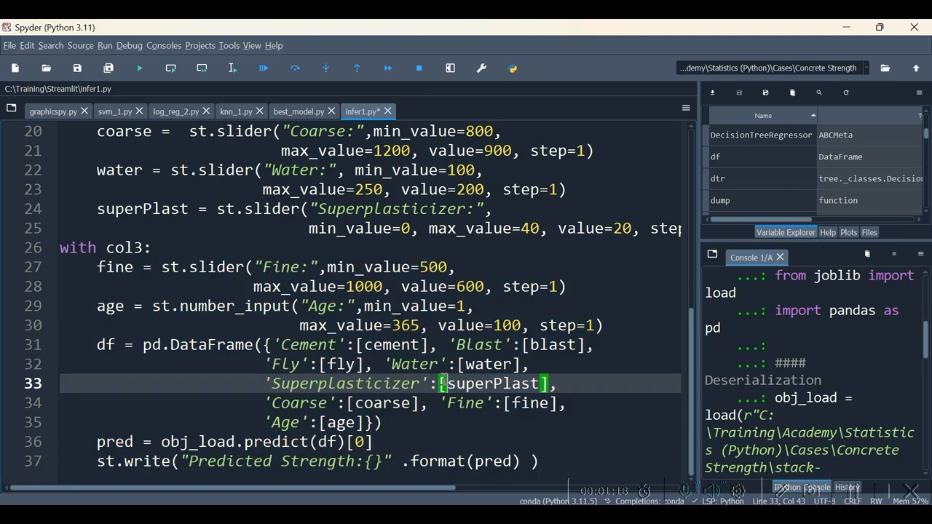
double_click(492, 385)
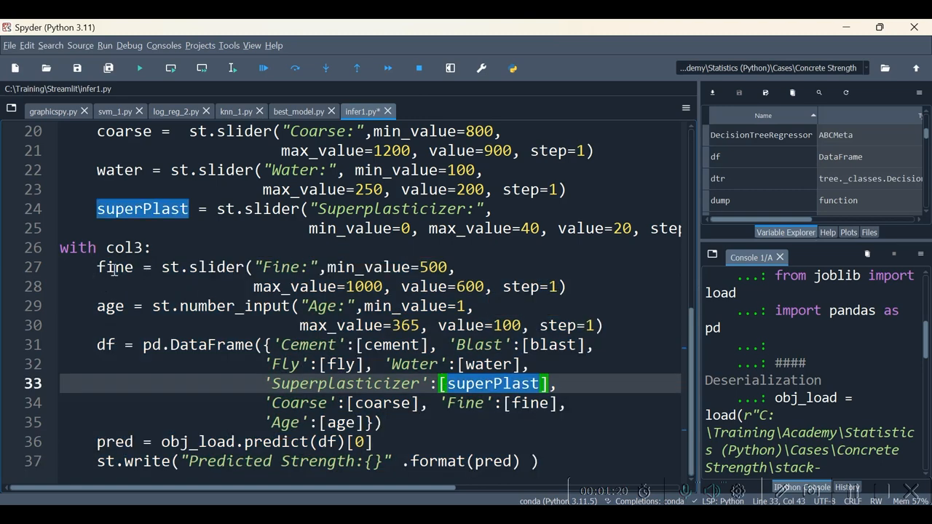
mouse_move(215, 478)
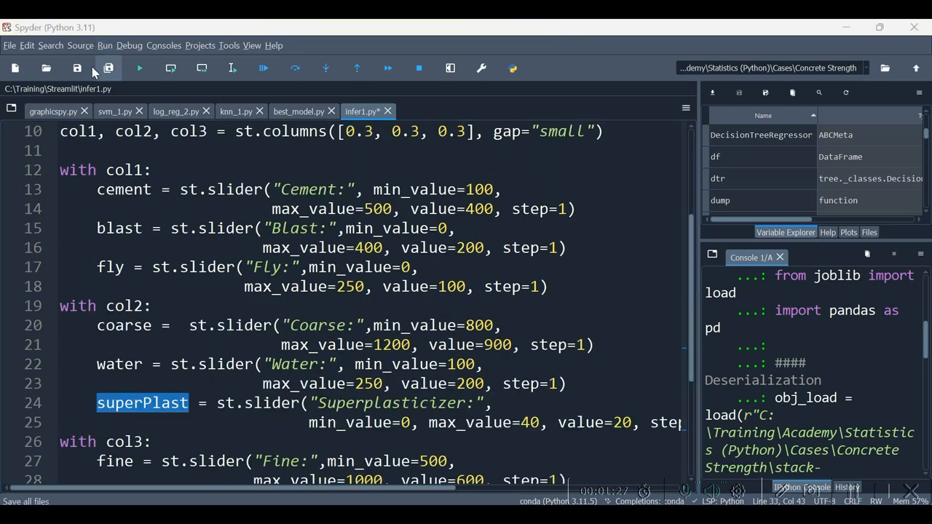
left_click(108, 69)
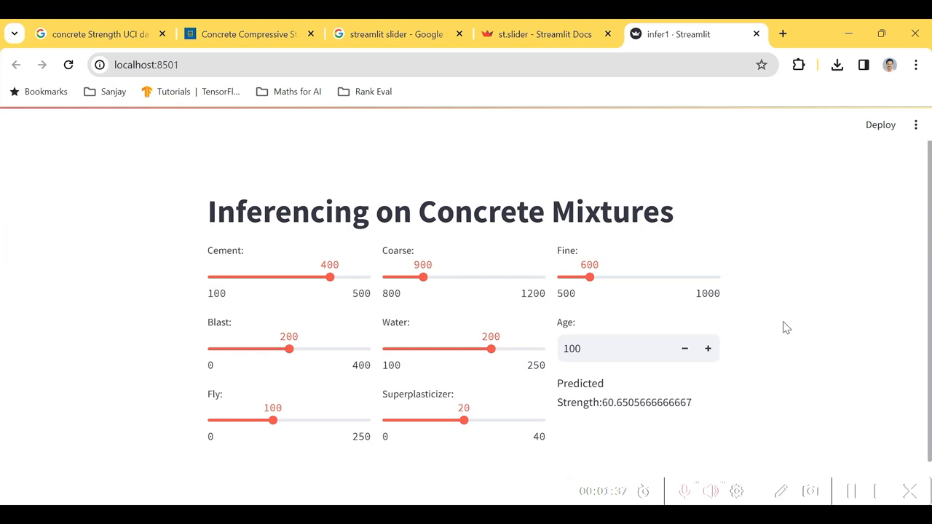
Step: Adjust sliders to Cement 305, a higher Blast amount and Coarse about 1036
left_click_drag(329, 277, 290, 276)
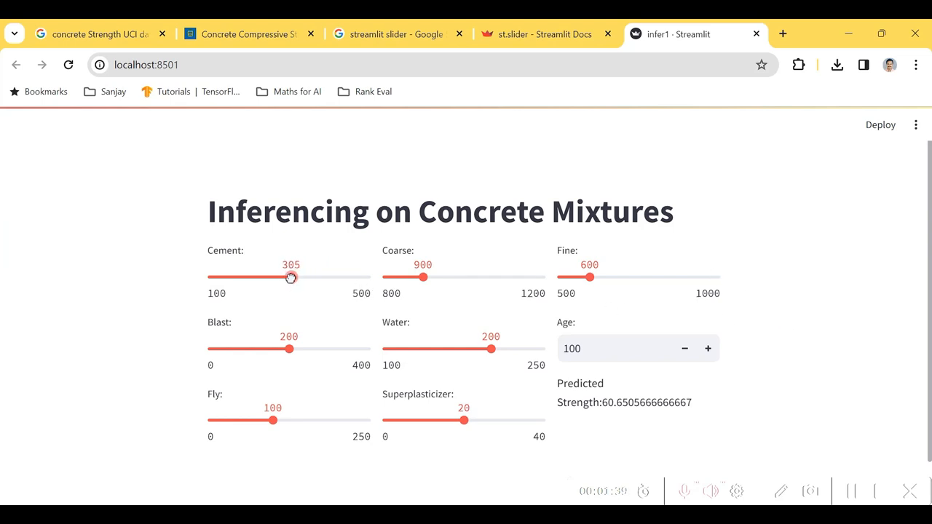
left_click_drag(291, 349, 306, 349)
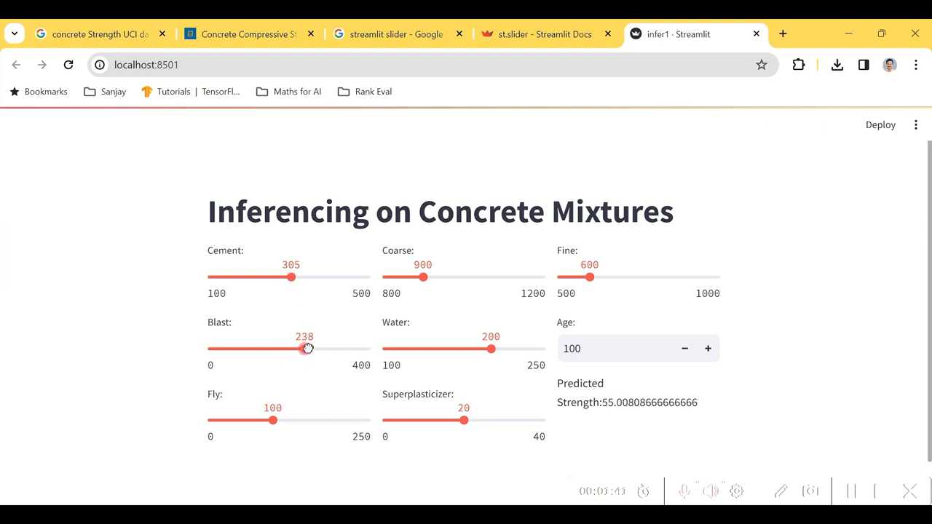
left_click_drag(424, 277, 469, 277)
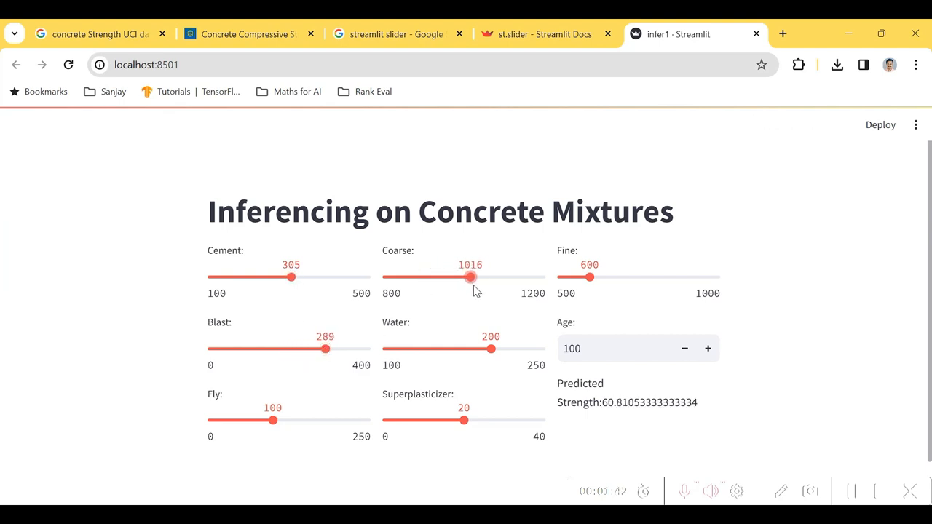
Step: Raise Fine to 730 and Superplasticizer to 31, updating predicted strength to about 63.01
left_click_drag(590, 276, 604, 276)
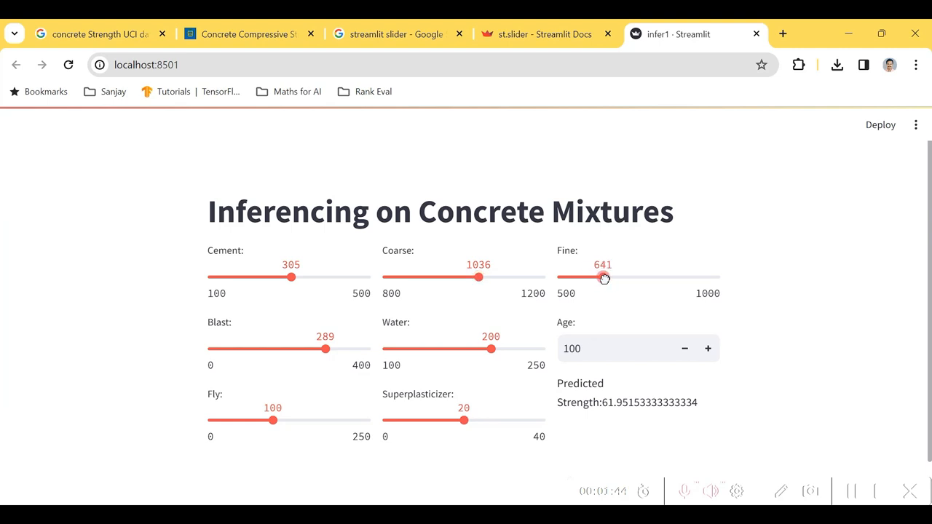
left_click(707, 348)
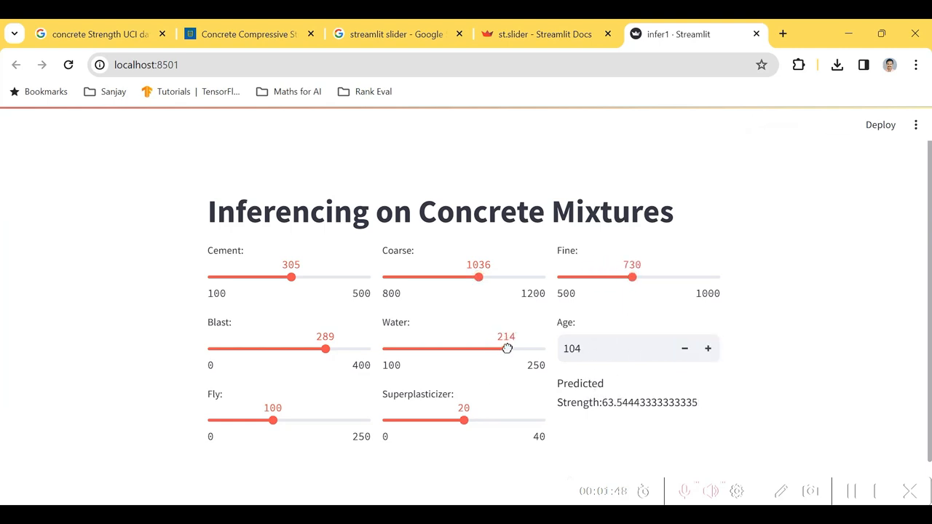
left_click_drag(464, 419, 510, 419)
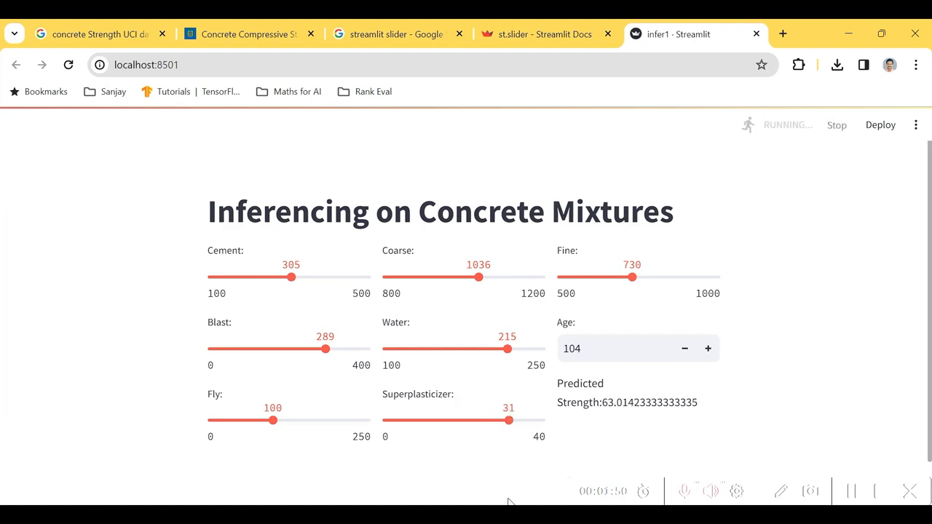